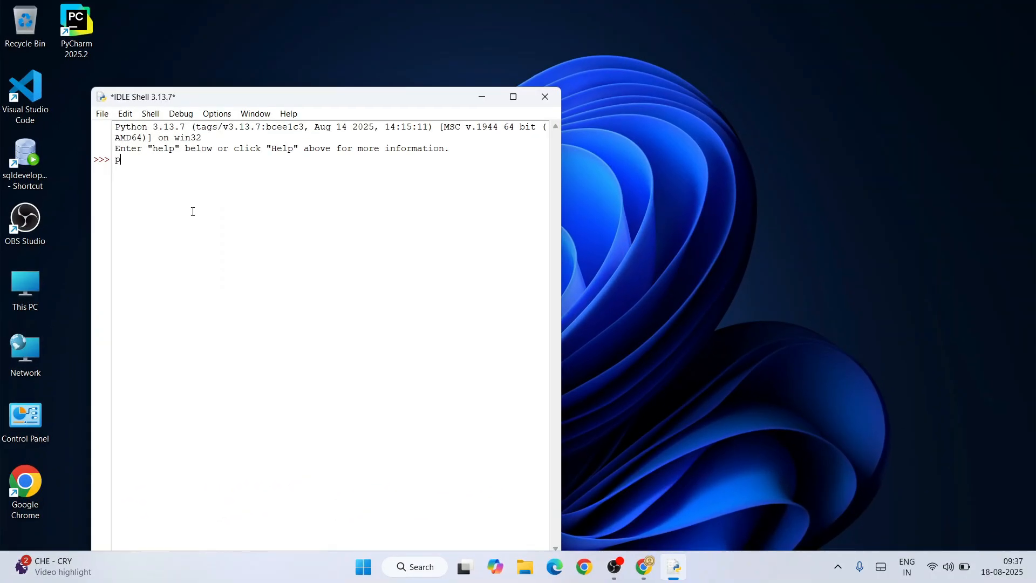
# Close the IDLE Shell window, returning to the Windows desktop.
pyautogui.write('rint("')
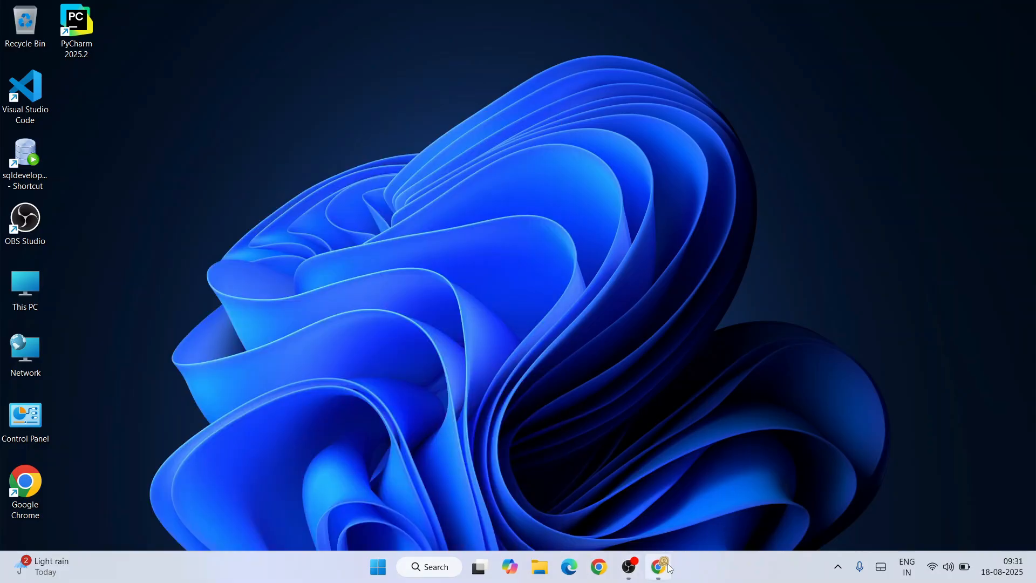
# Download the Python 3.13.7 Windows installer from python.org's downloads page in Chrome.
pyautogui.click(659, 567)
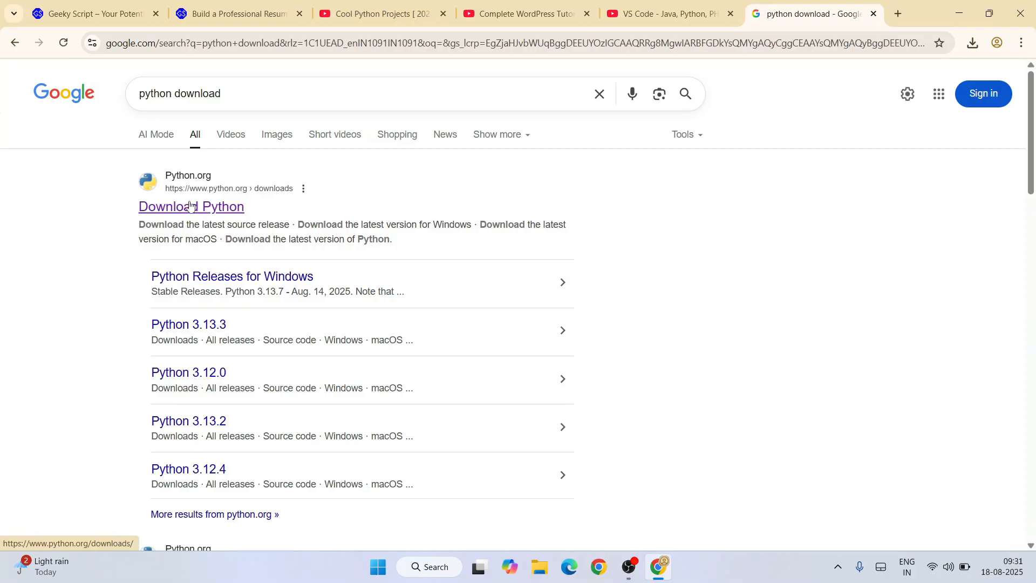
pyautogui.click(190, 207)
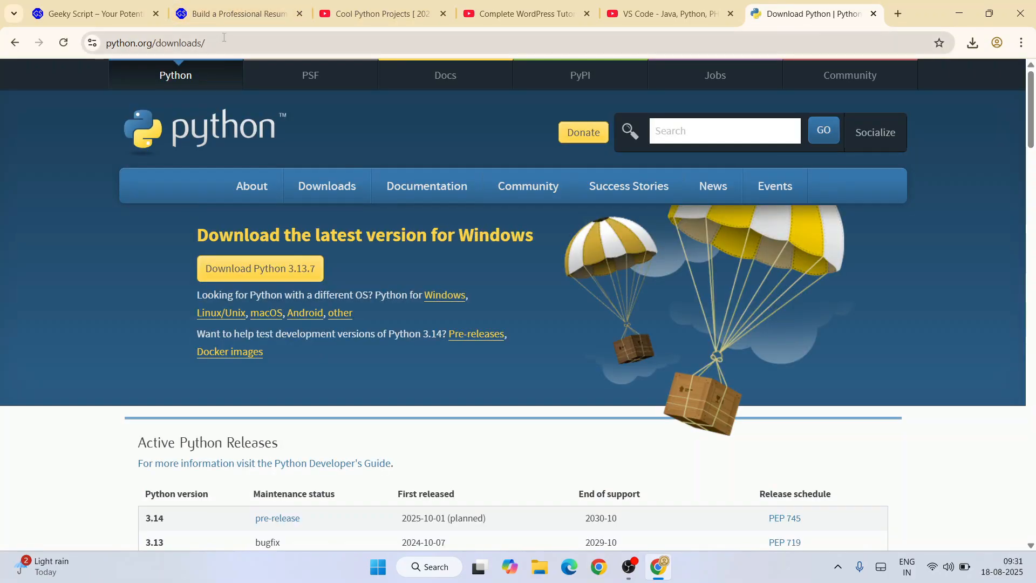
pyautogui.moveTo(423, 275)
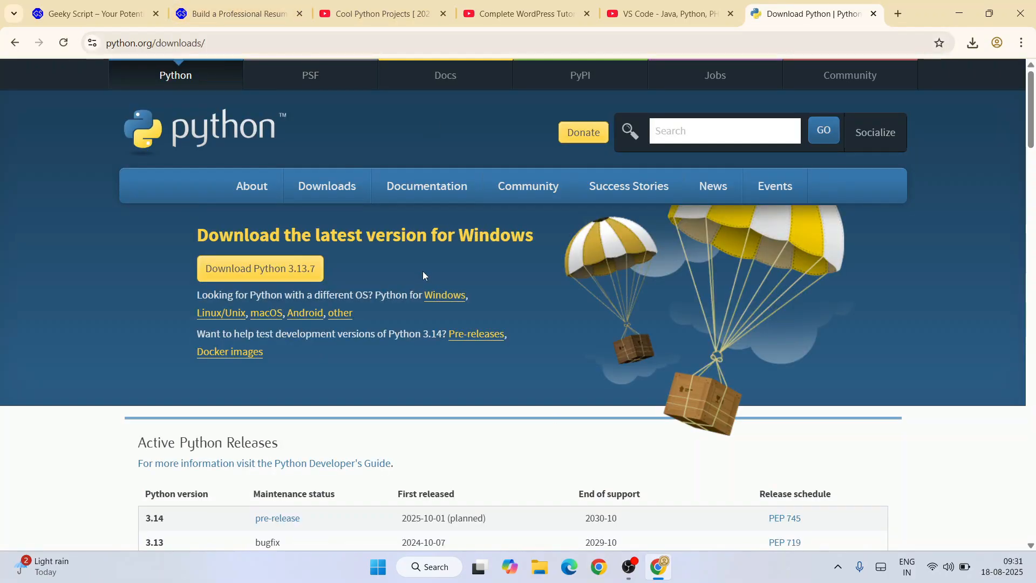
pyautogui.moveTo(444, 295)
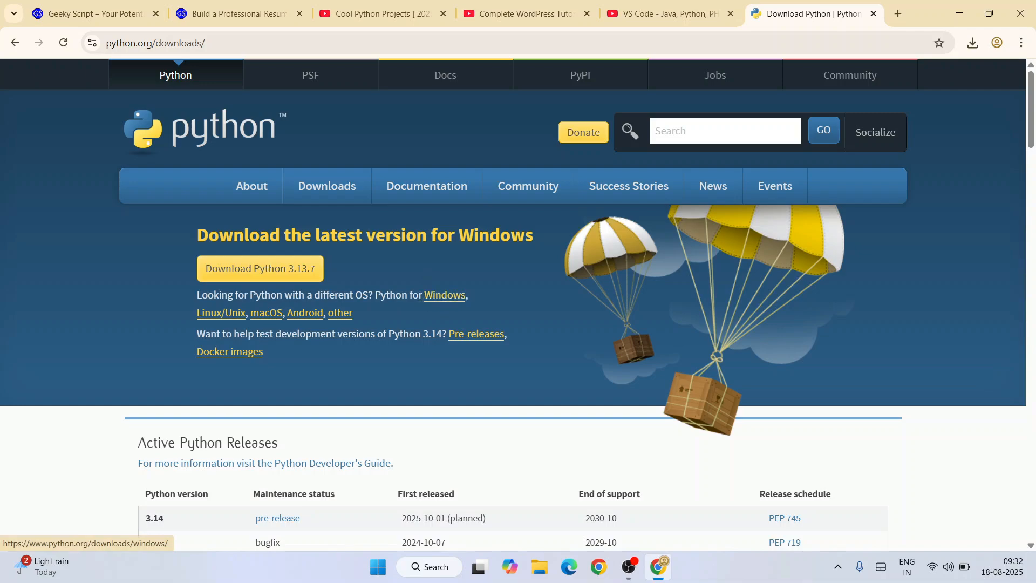
pyautogui.moveTo(284, 325)
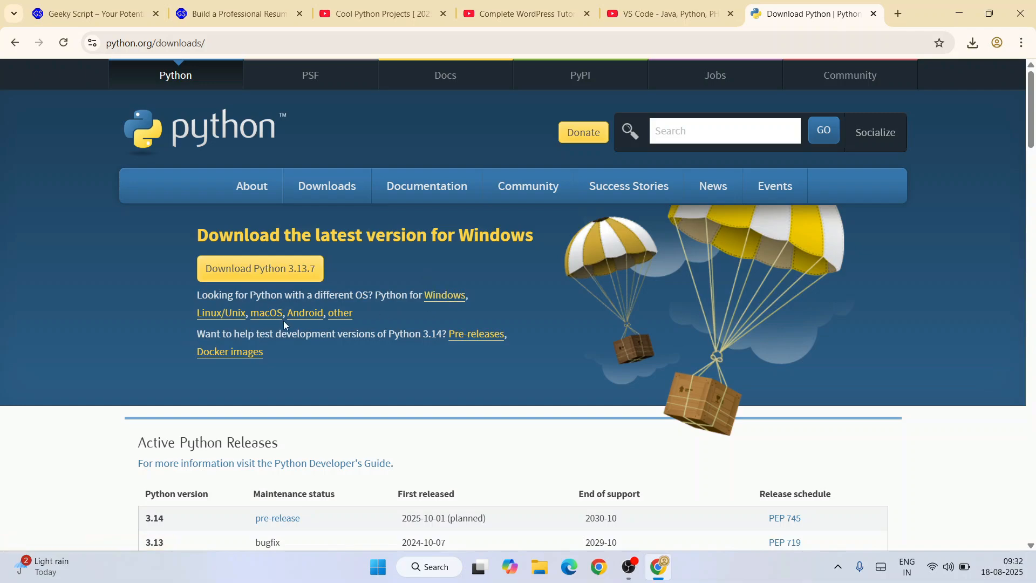
pyautogui.moveTo(358, 289)
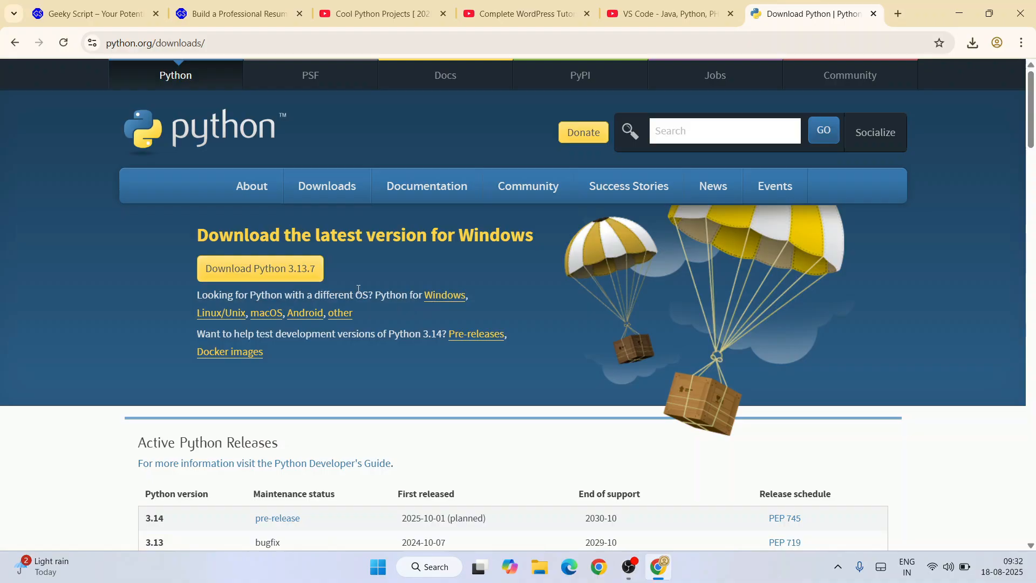
pyautogui.click(259, 269)
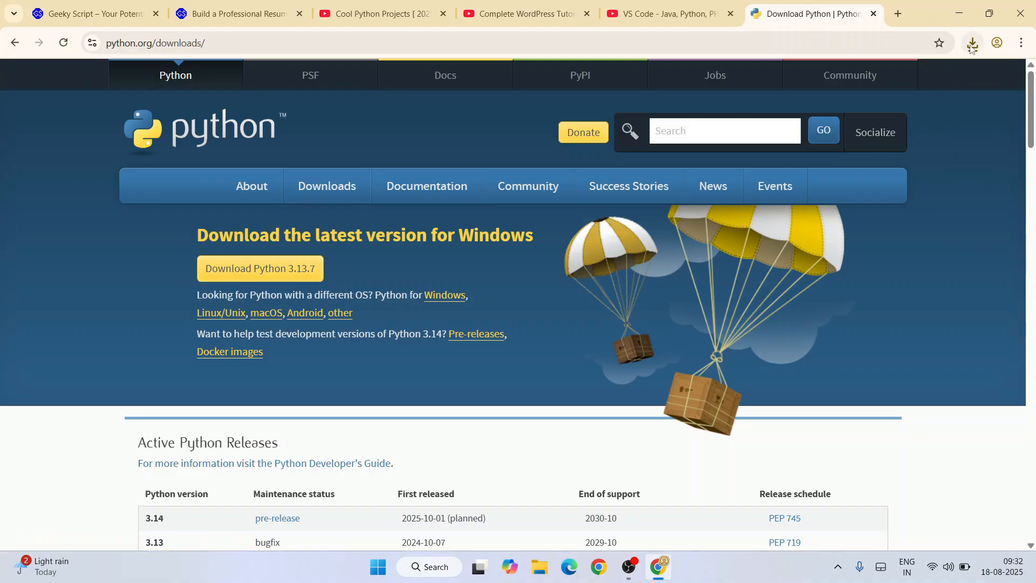
# Launch the Python 3.13.7 installer with python.exe added to PATH and a customized installation.
pyautogui.click(972, 42)
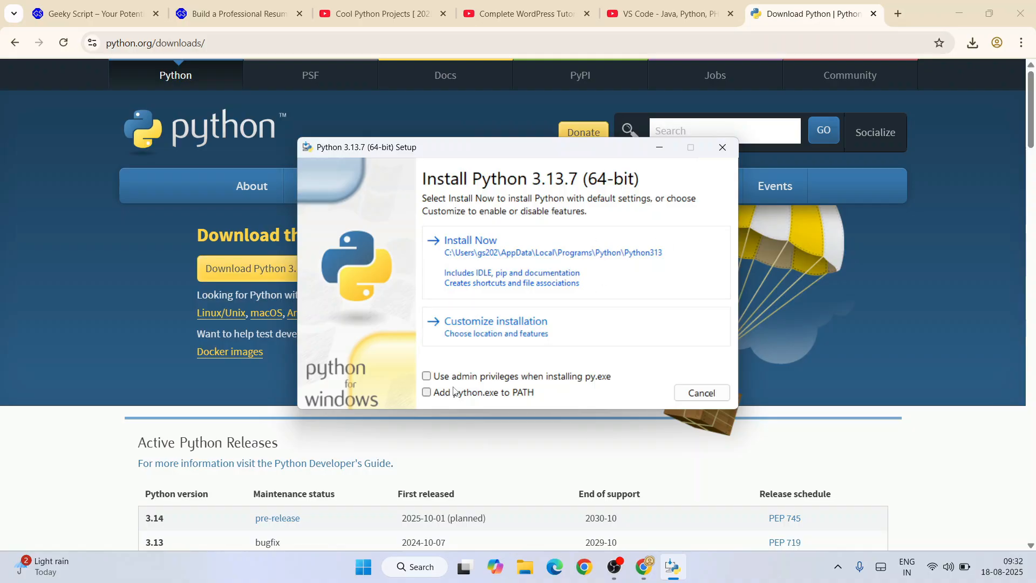
pyautogui.click(426, 392)
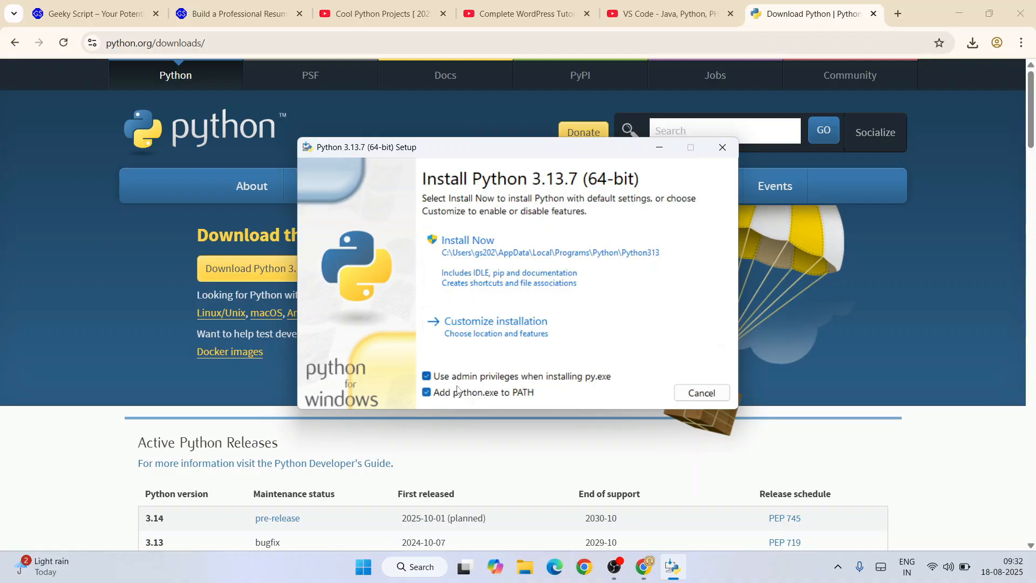
pyautogui.moveTo(462, 400)
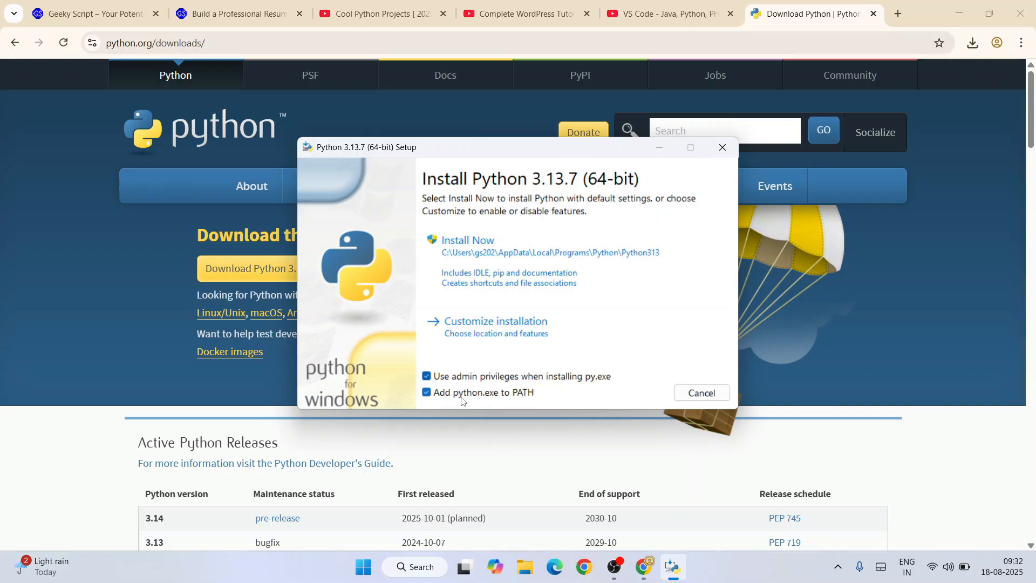
pyautogui.moveTo(546, 359)
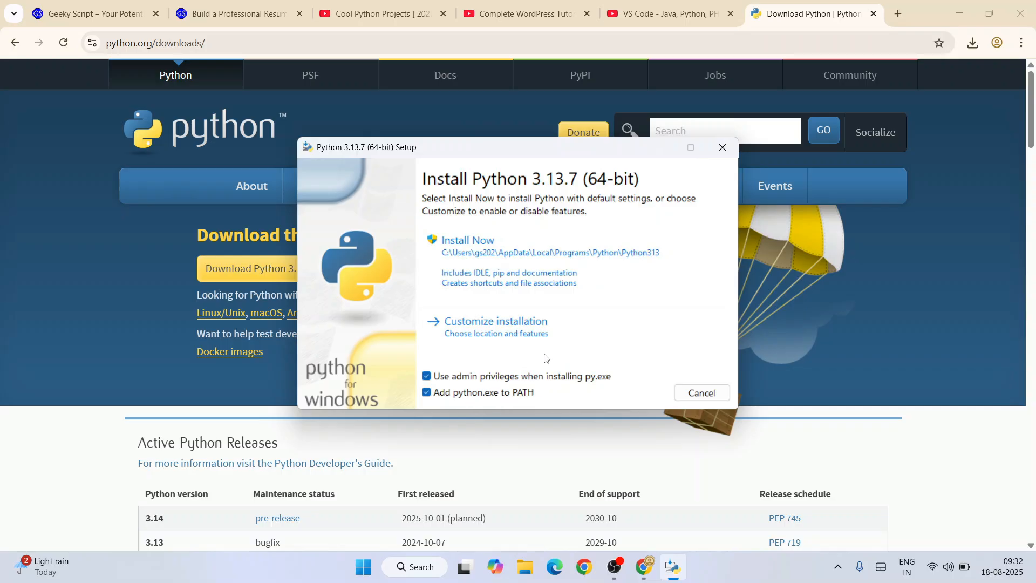
pyautogui.click(496, 321)
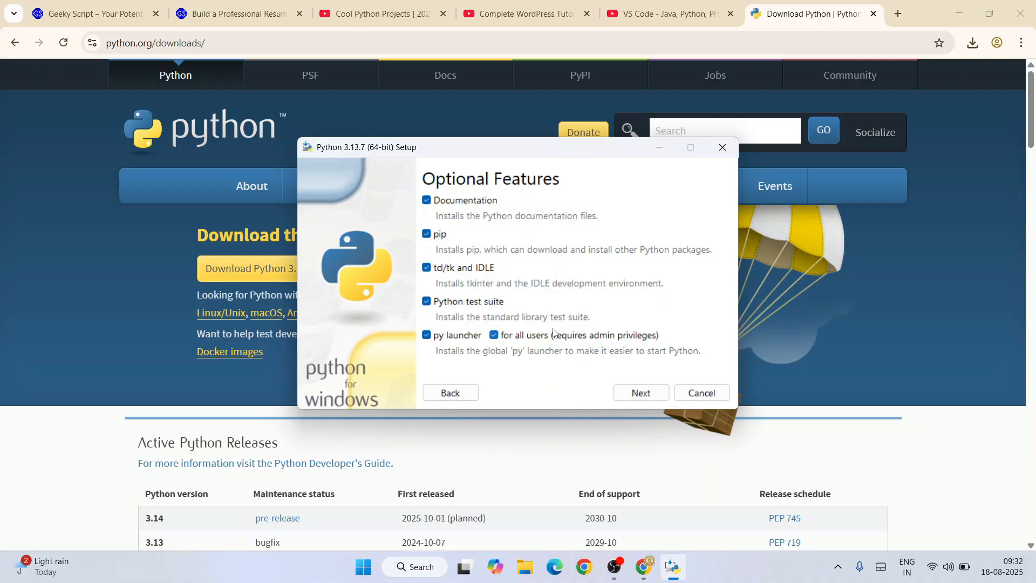
pyautogui.moveTo(629, 262)
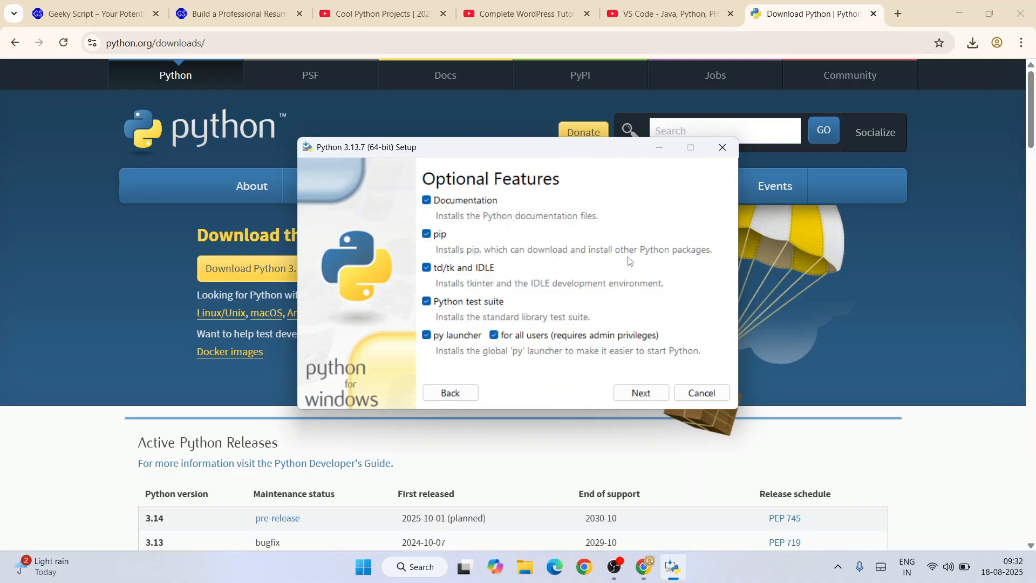
# Keep all optional features and install Python for all users into C:\Program Files\Python313.
pyautogui.click(639, 392)
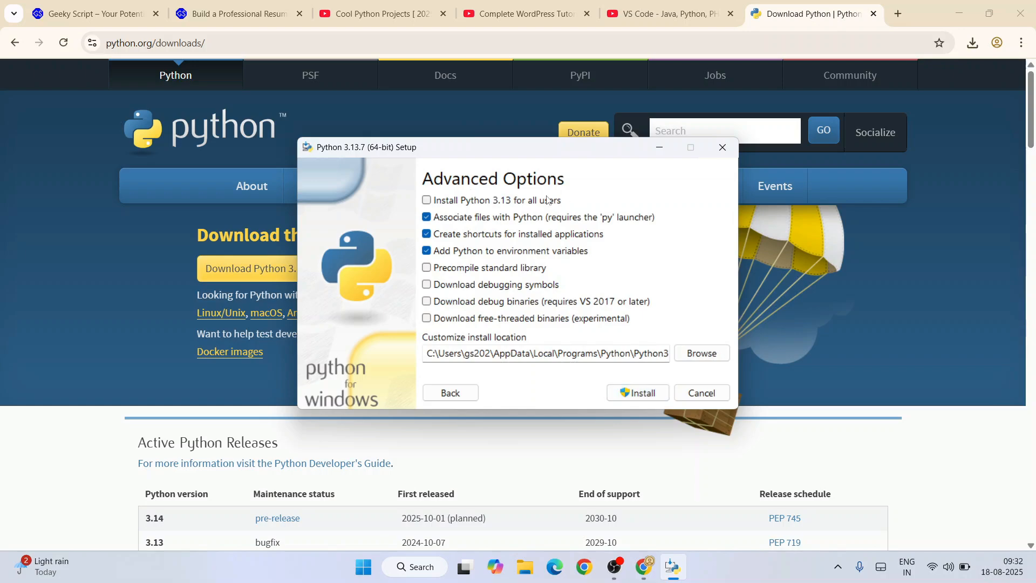
pyautogui.click(427, 200)
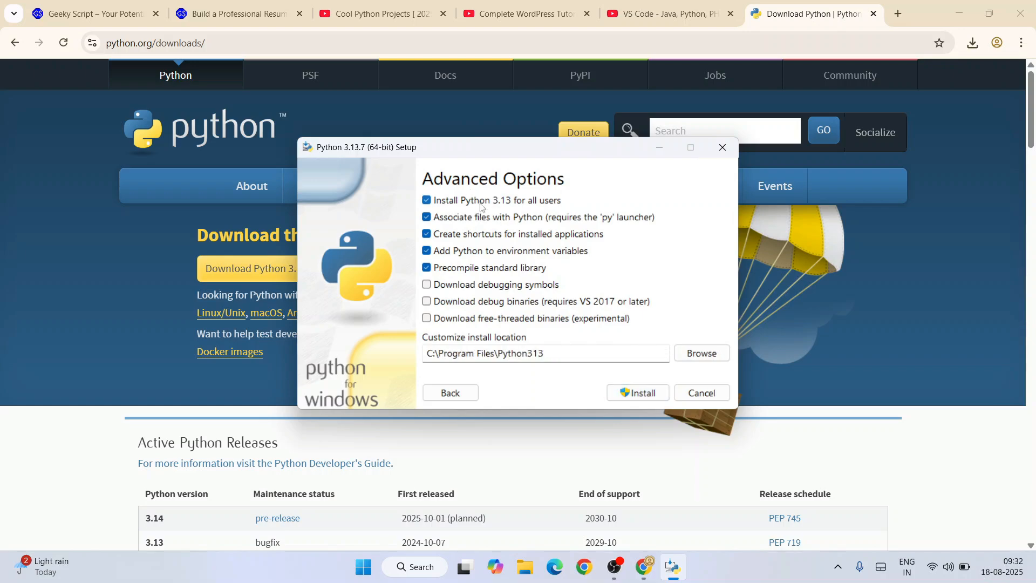
pyautogui.moveTo(567, 211)
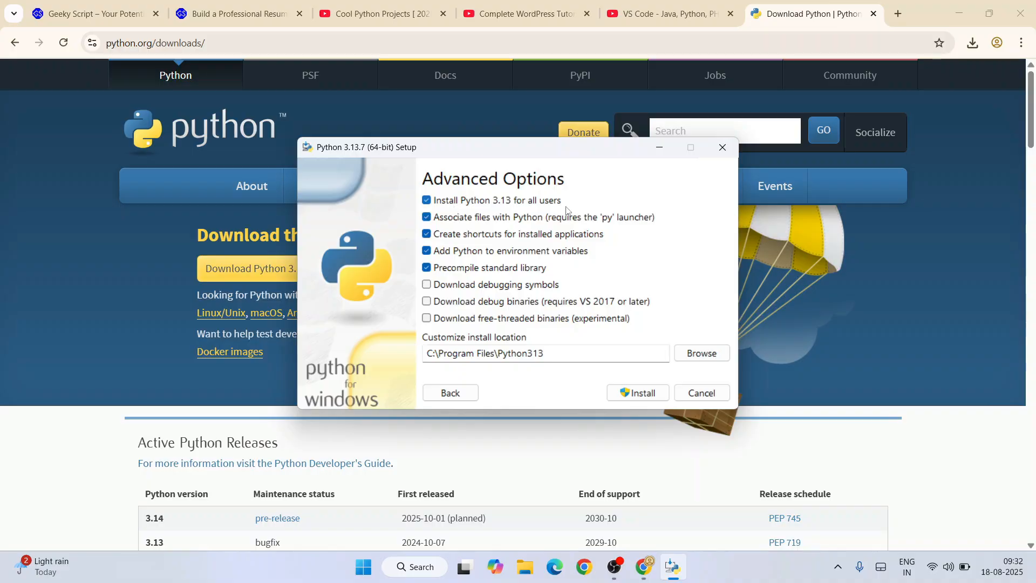
pyautogui.click(637, 393)
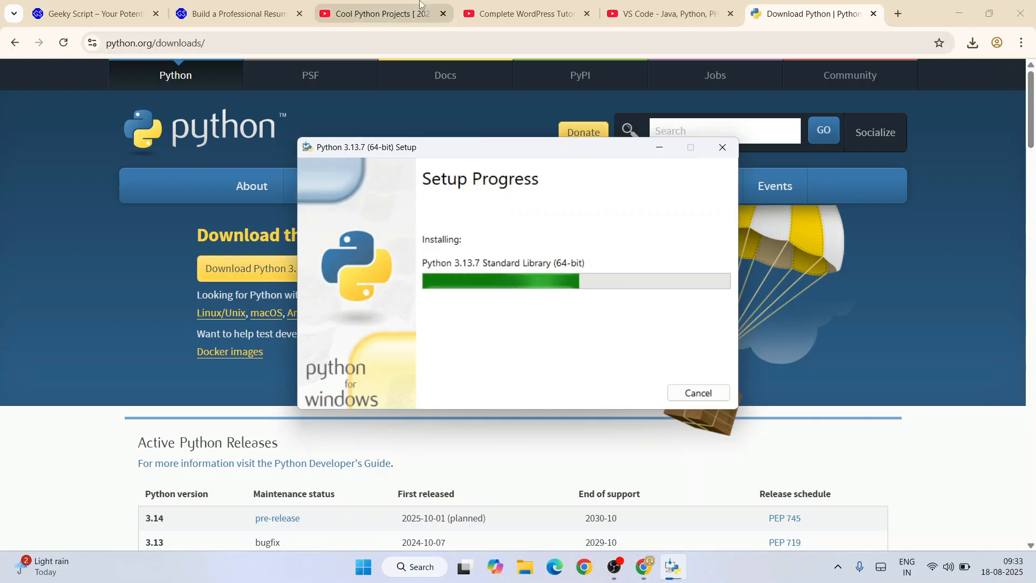
# Browse Geeky Script's 12-video Cool Python Projects playlist down to its final entries and back.
pyautogui.click(377, 13)
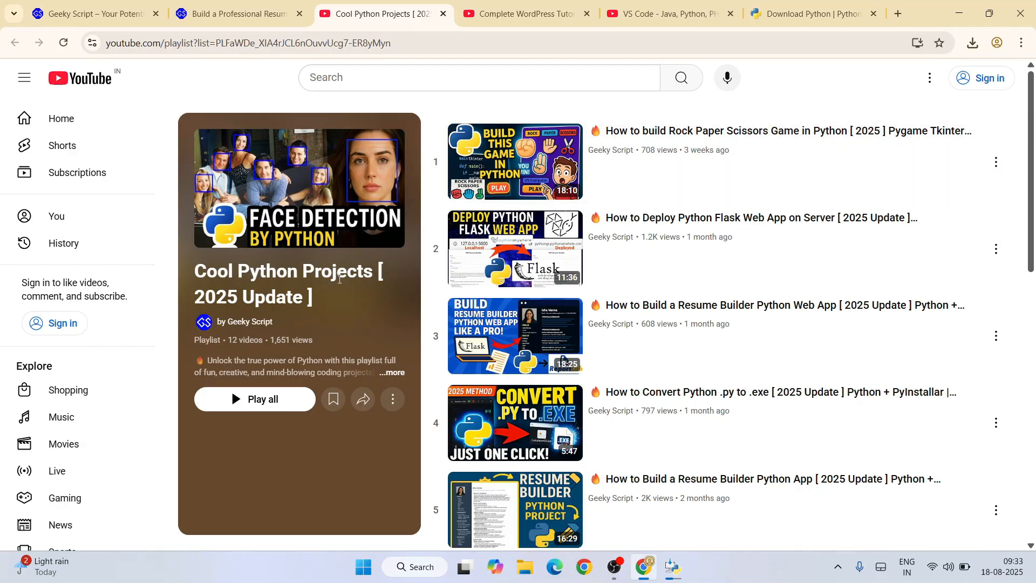
pyautogui.scroll(-3)
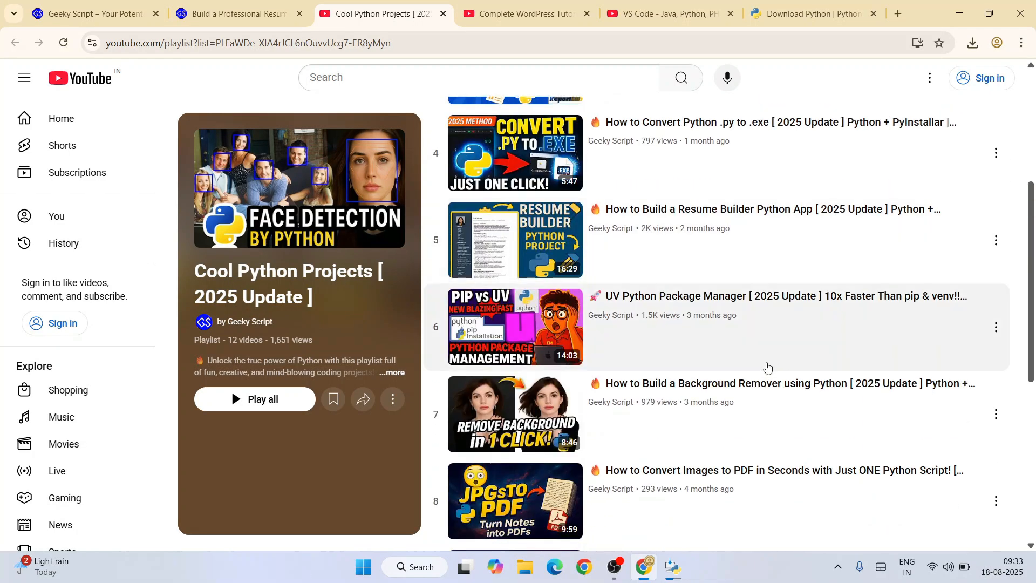
pyautogui.scroll(3)
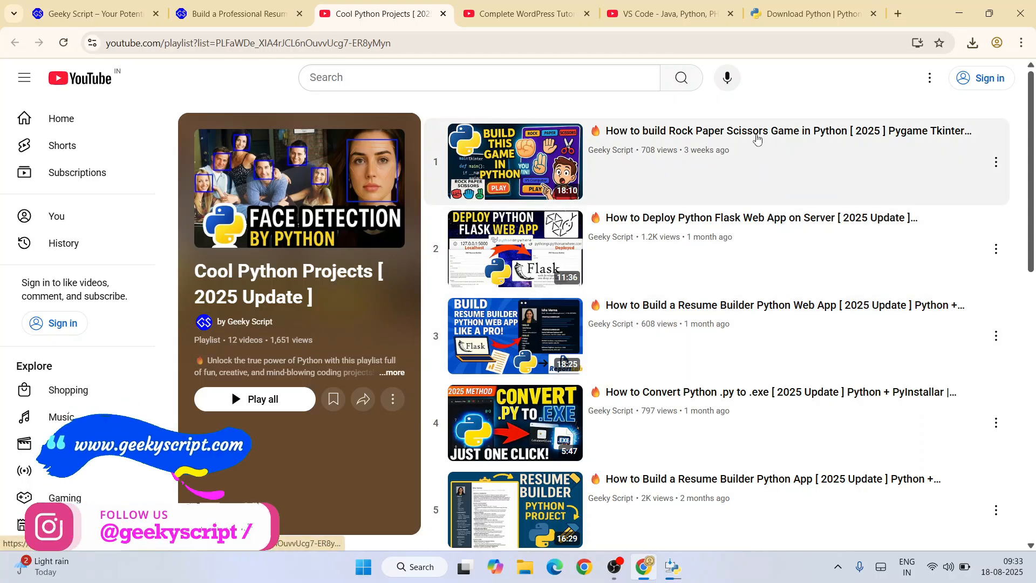
pyautogui.moveTo(655, 222)
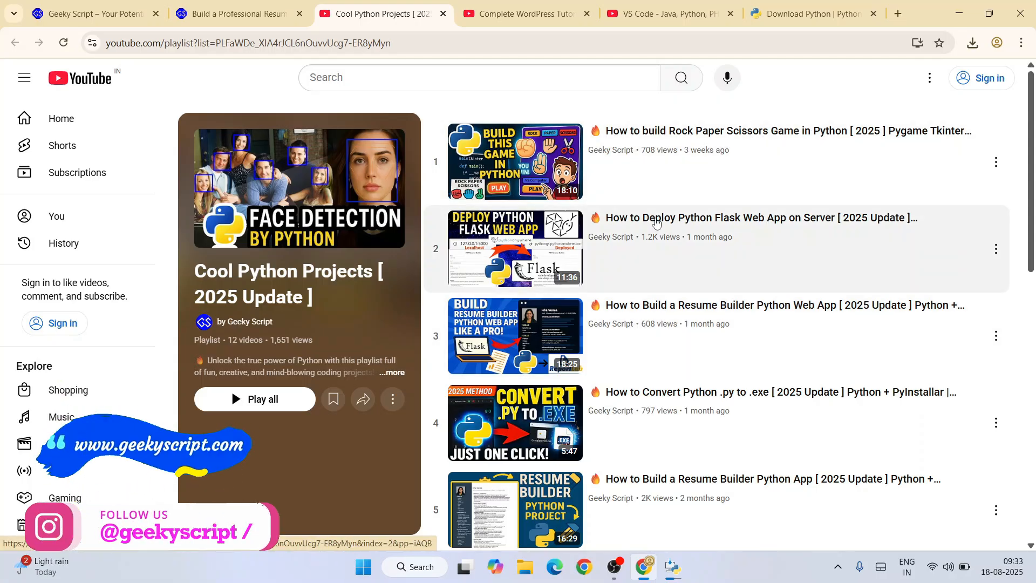
pyautogui.moveTo(725, 217)
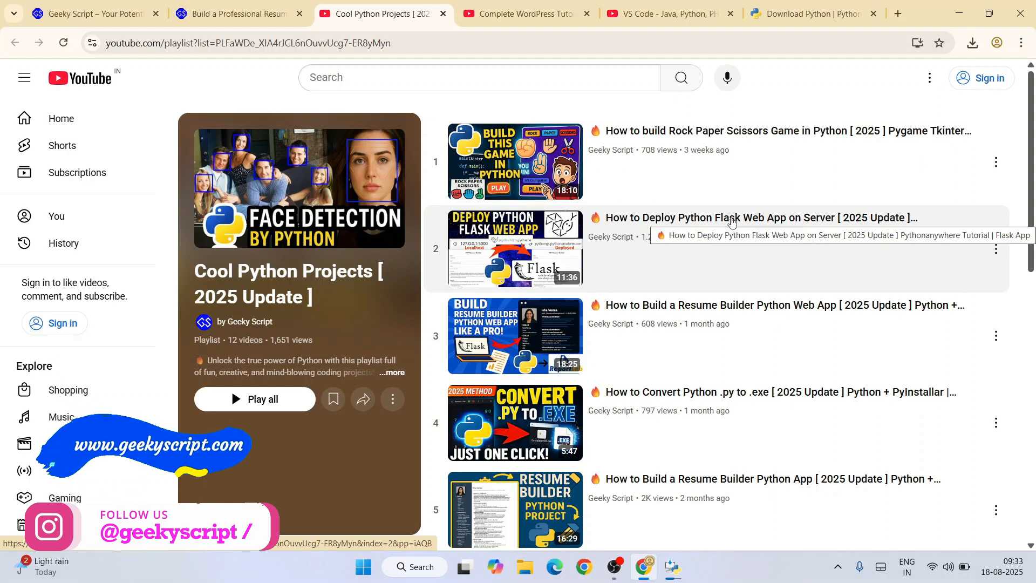
pyautogui.moveTo(793, 335)
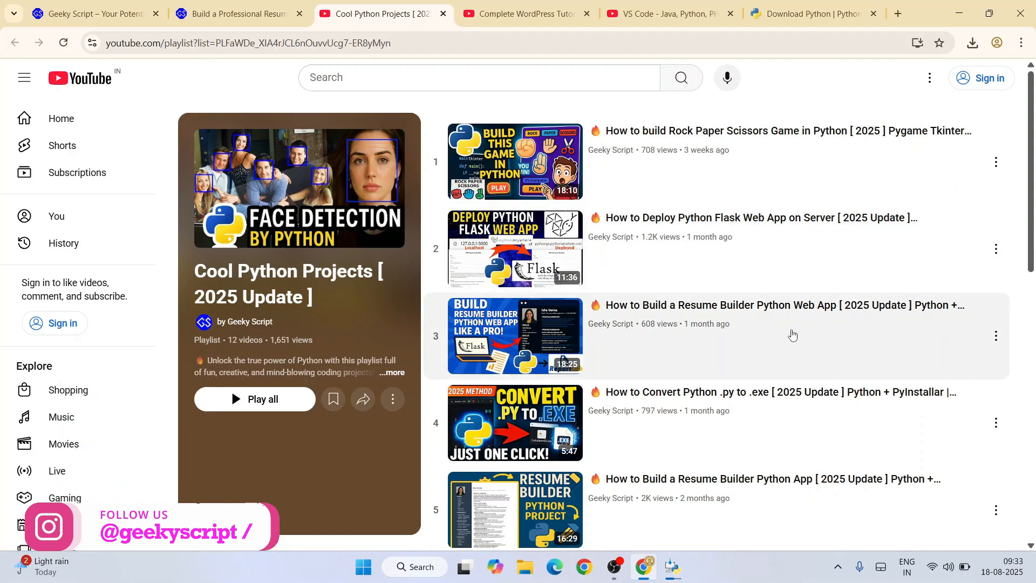
pyautogui.scroll(-3)
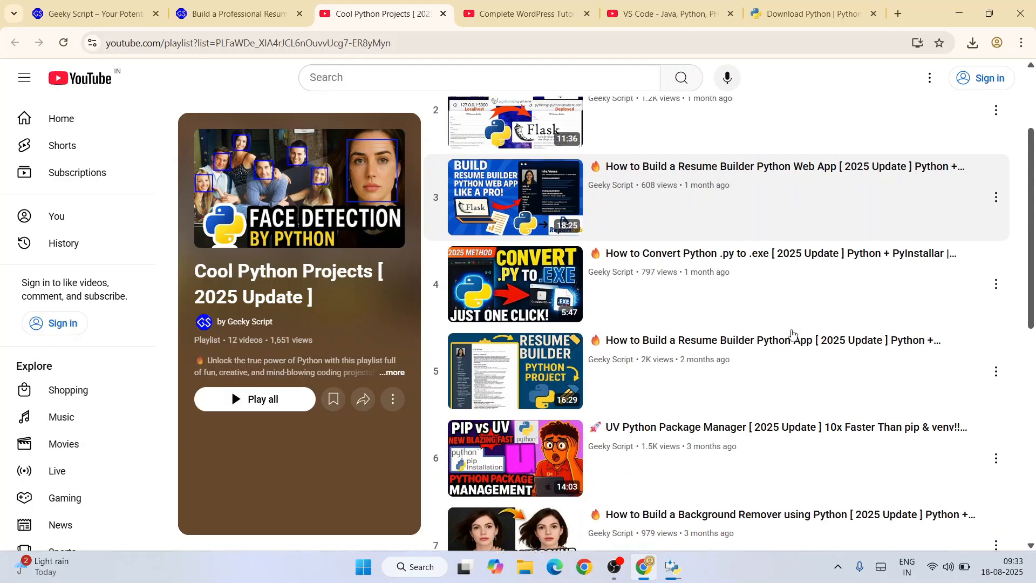
pyautogui.scroll(-3)
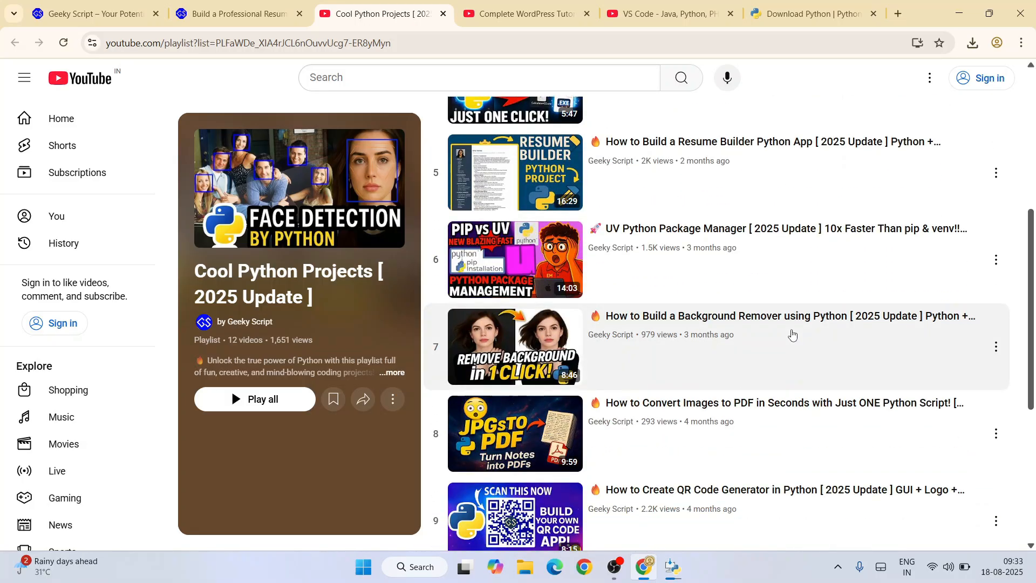
pyautogui.scroll(-3)
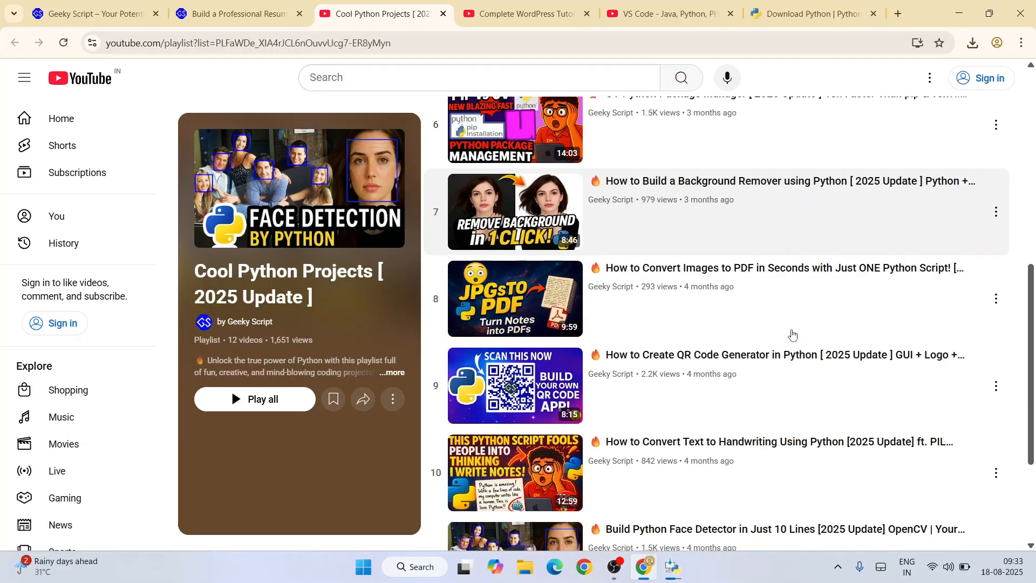
pyautogui.moveTo(735, 393)
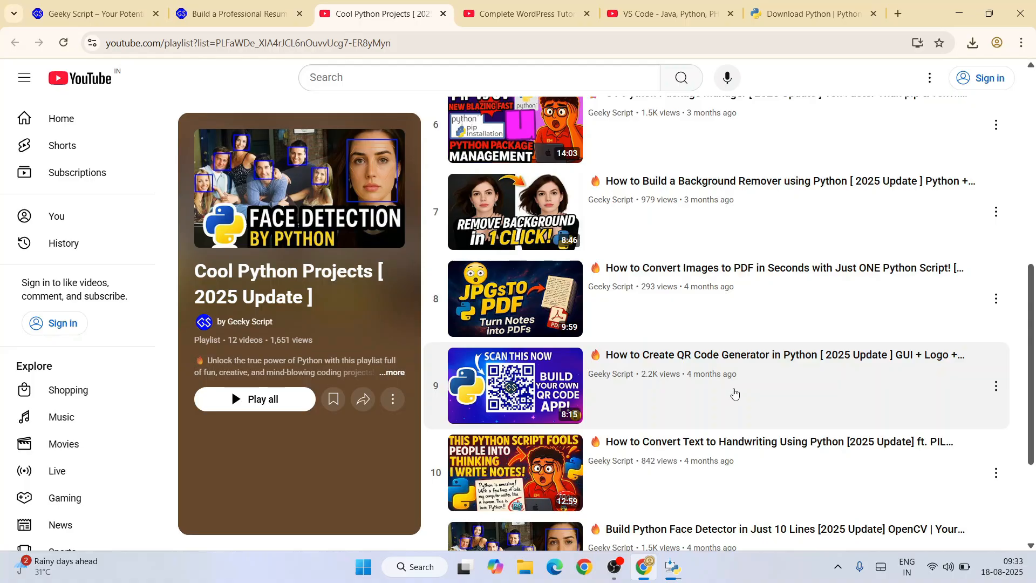
pyautogui.scroll(-3)
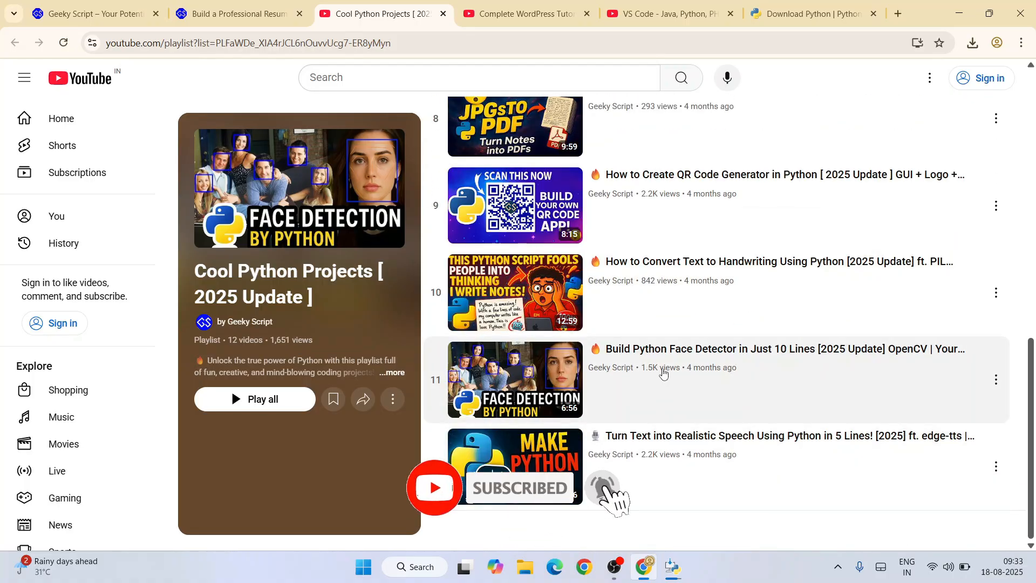
pyautogui.moveTo(779, 349)
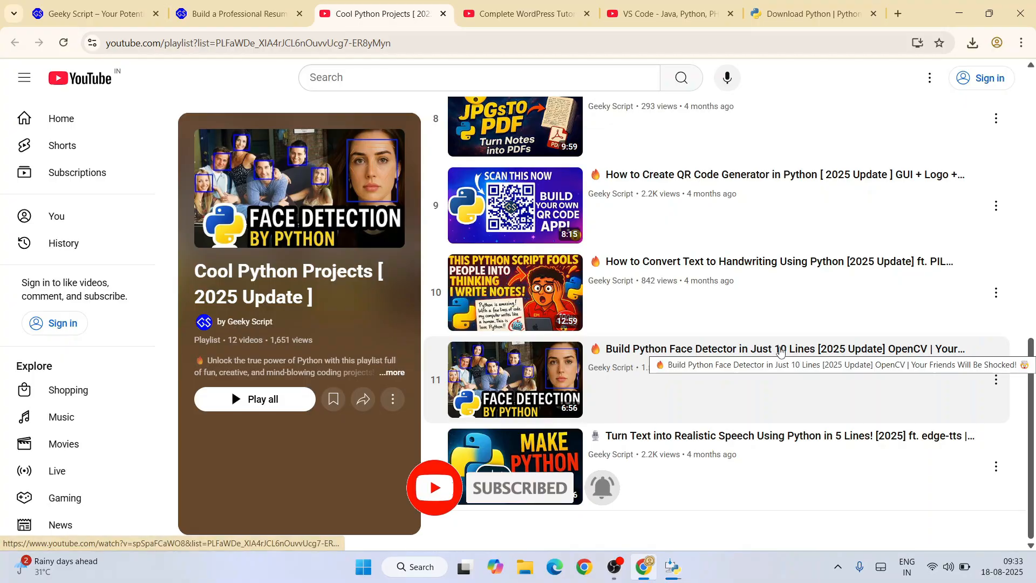
pyautogui.scroll(3)
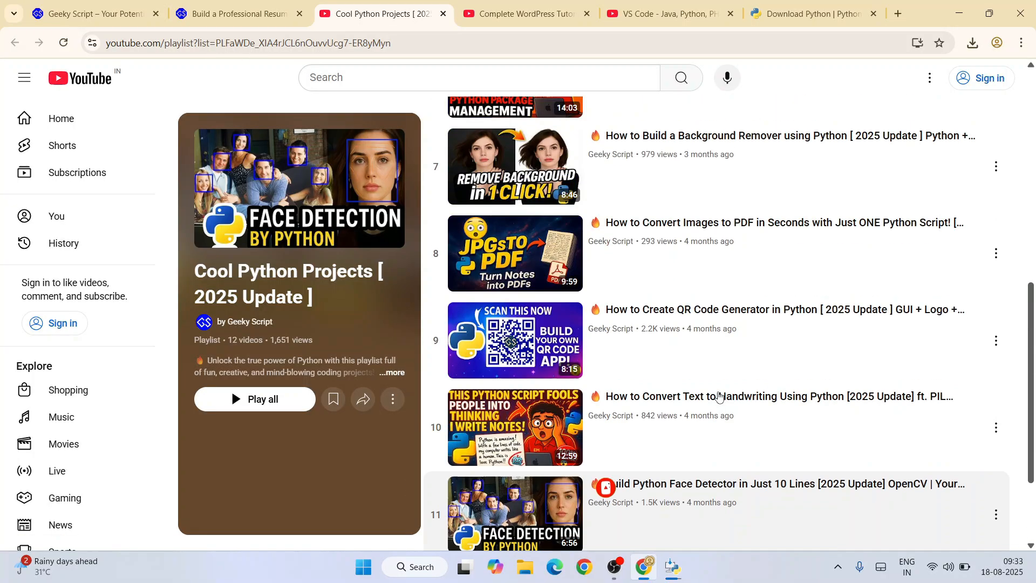
pyautogui.scroll(3)
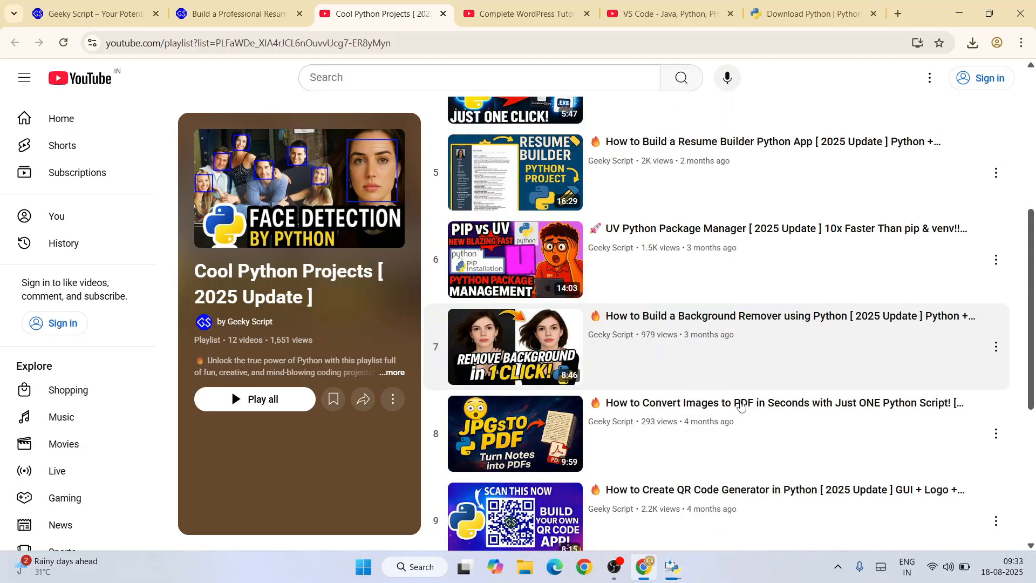
pyautogui.click(237, 13)
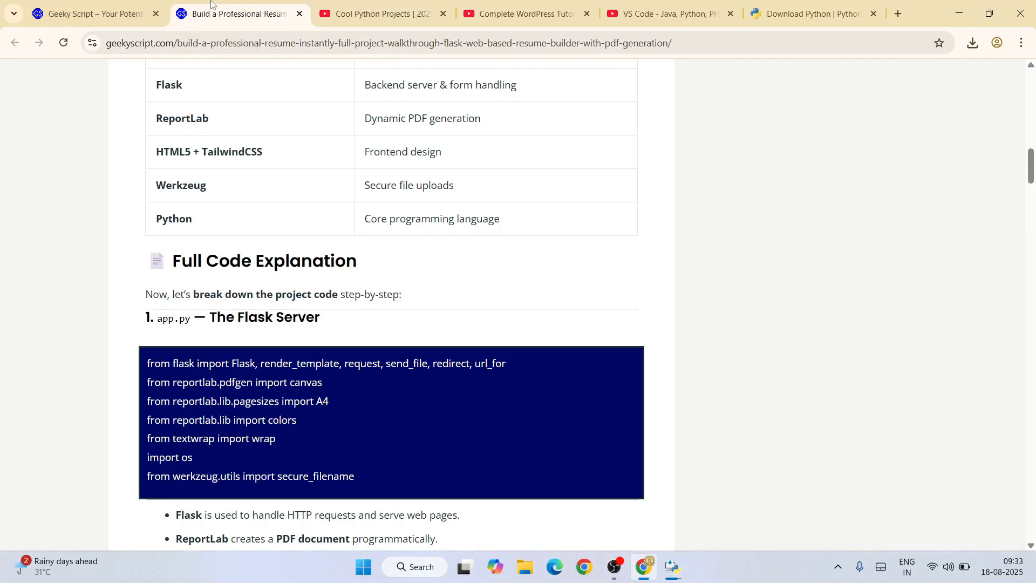
pyautogui.scroll(3)
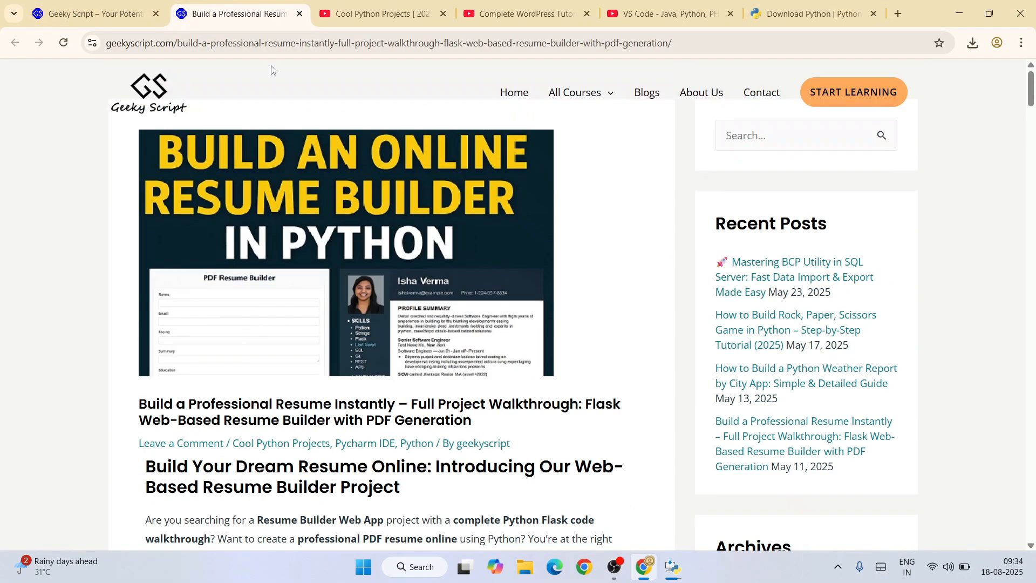
pyautogui.moveTo(593, 313)
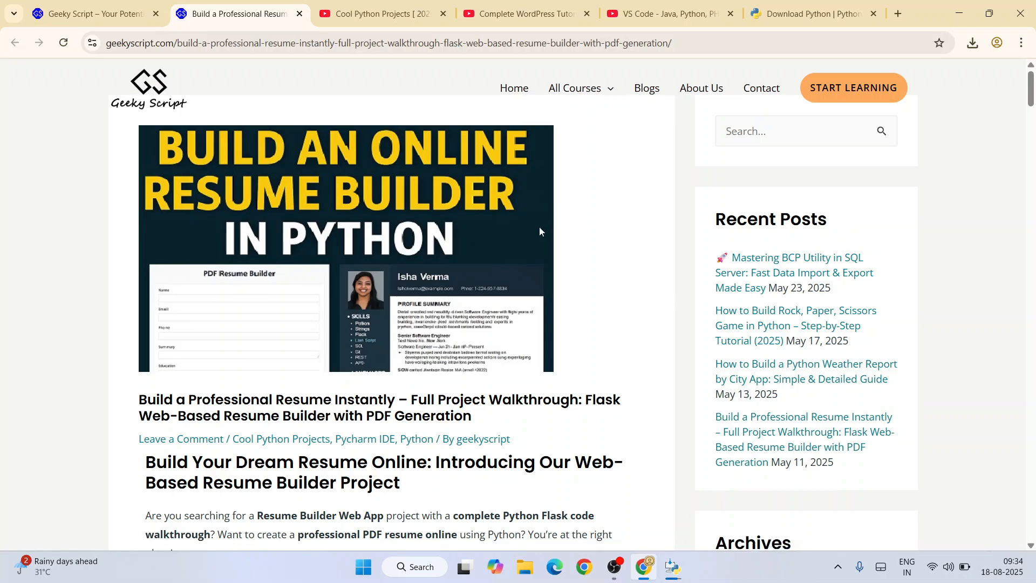
pyautogui.scroll(-3)
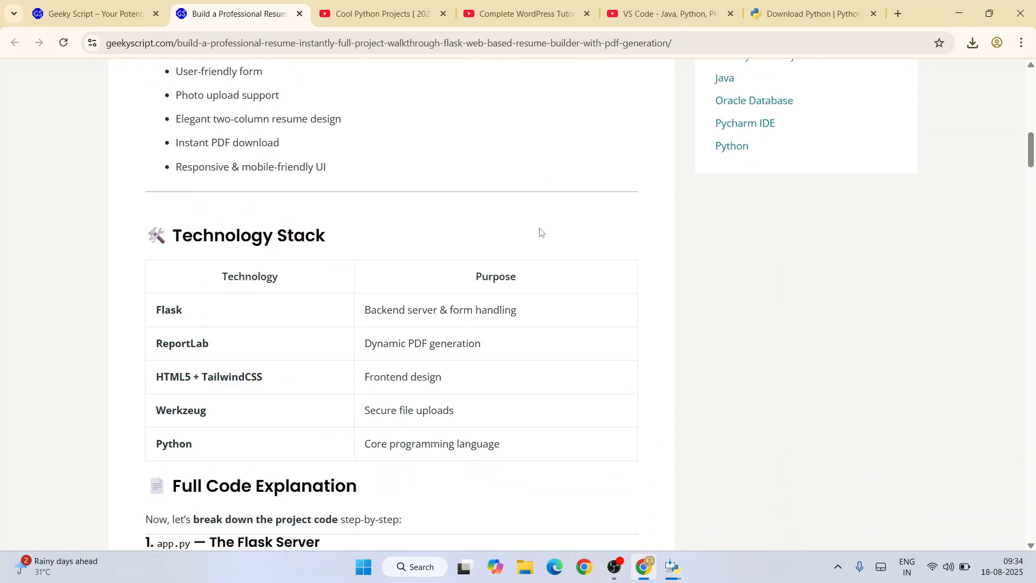
pyautogui.scroll(-3)
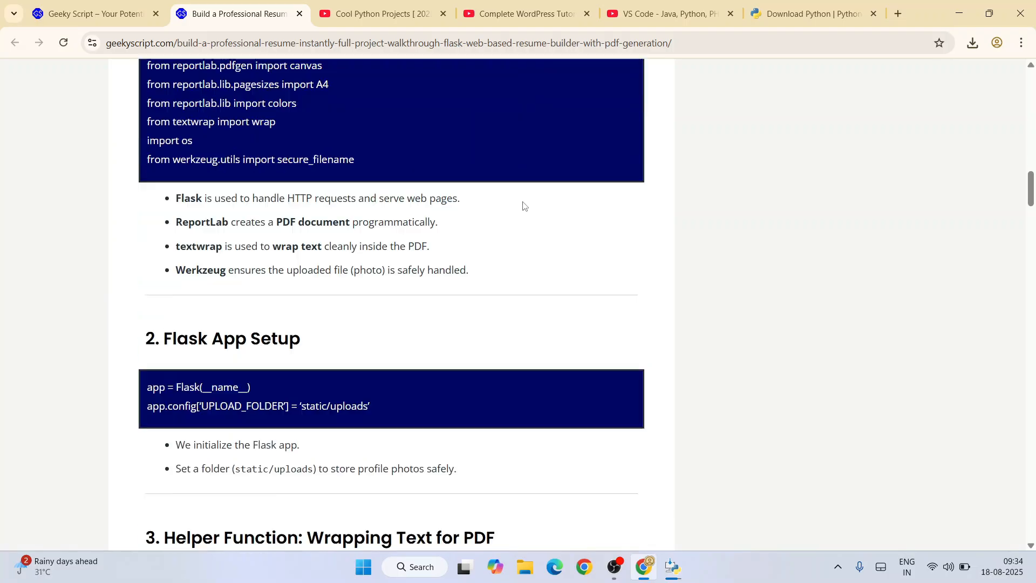
pyautogui.scroll(-3)
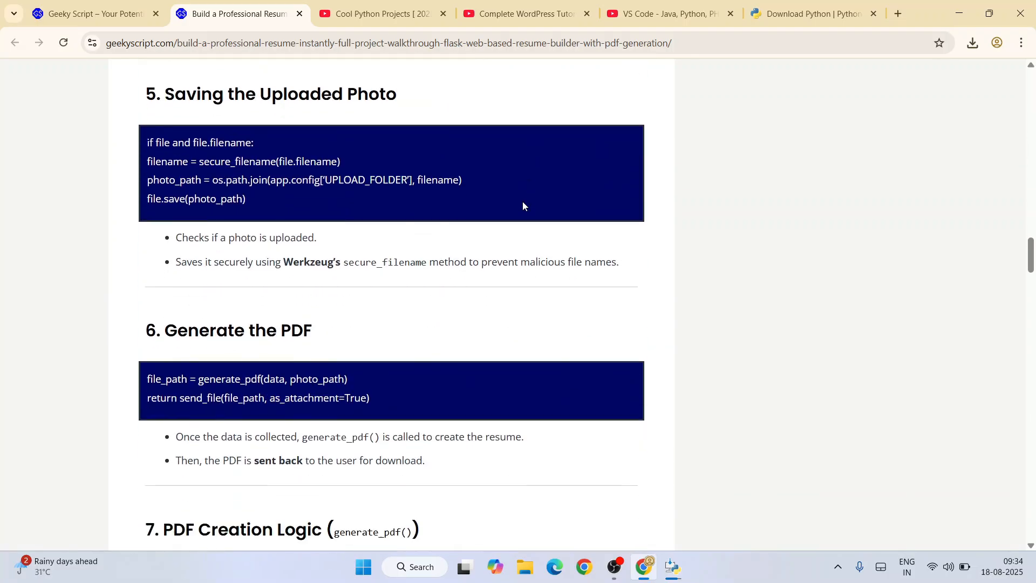
pyautogui.scroll(-3)
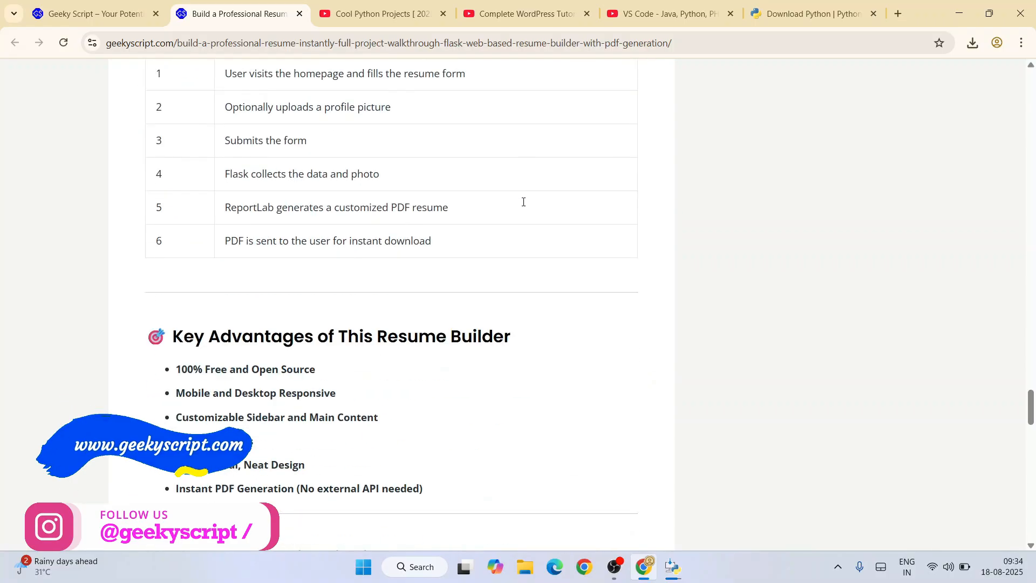
pyautogui.click(377, 13)
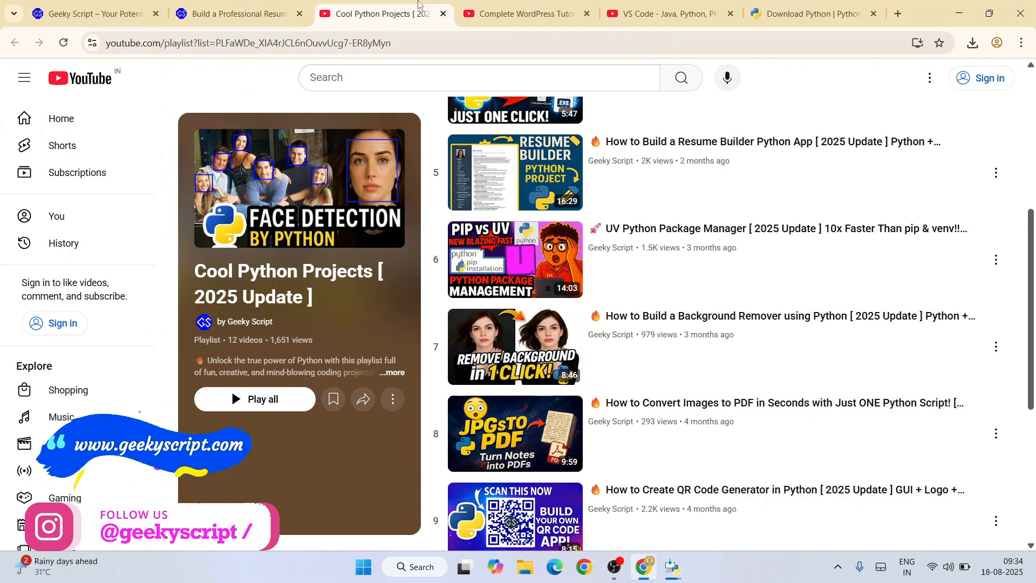
# Leave the playlist, close the successful Python 3.13.7 Setup window and begin finding Command Prompt.
pyautogui.scroll(3)
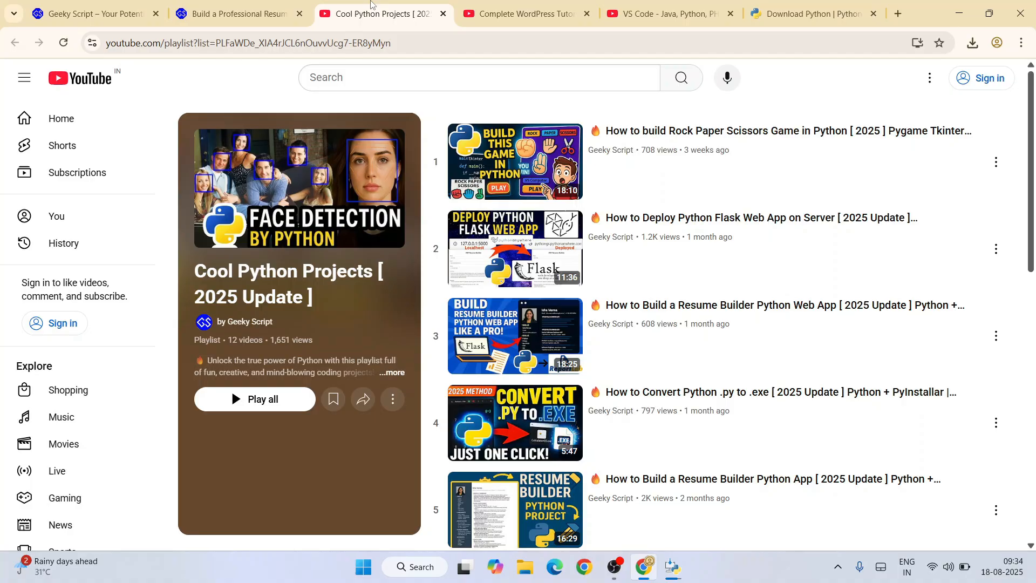
pyautogui.click(967, 13)
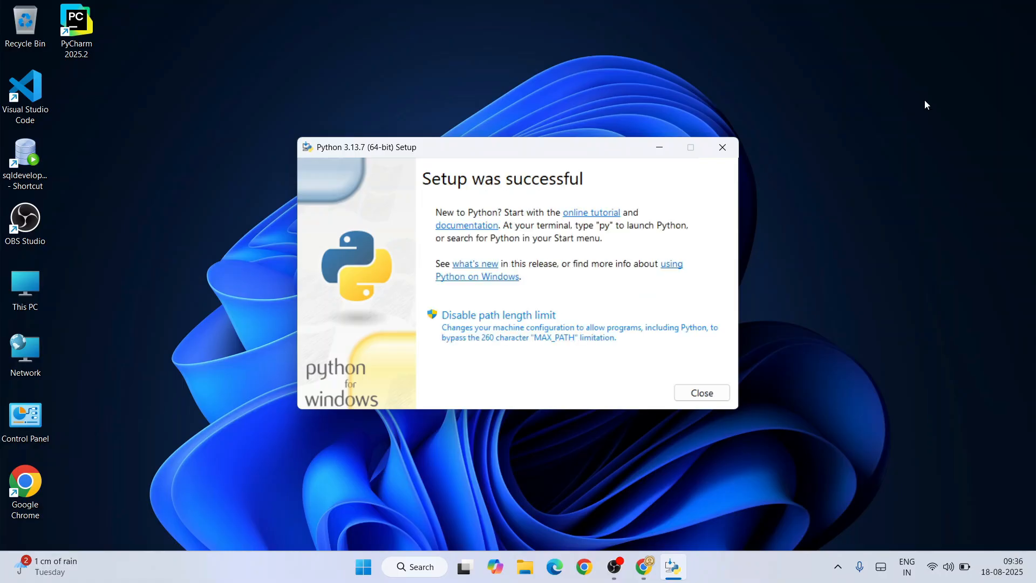
pyautogui.moveTo(632, 205)
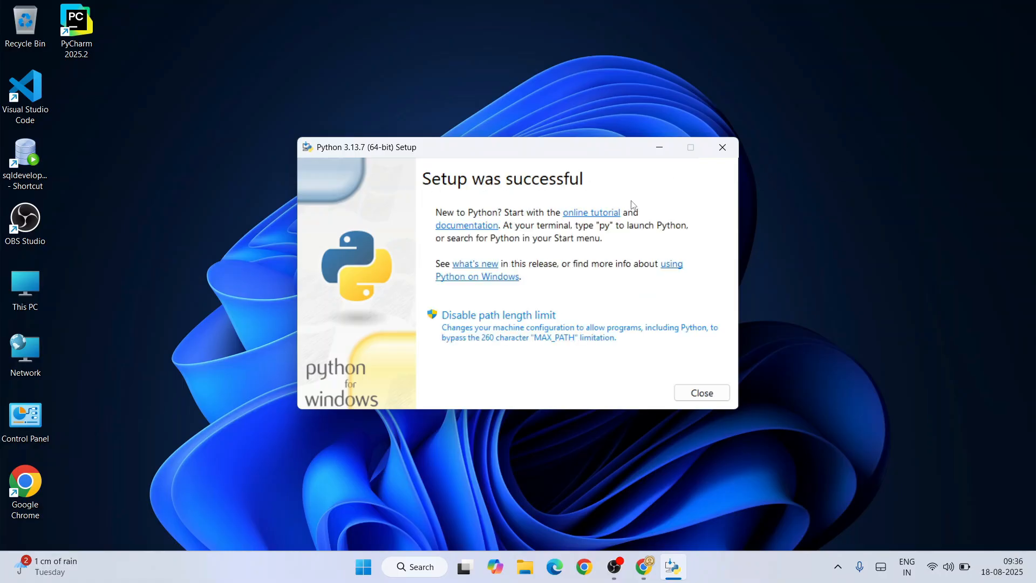
pyautogui.click(701, 393)
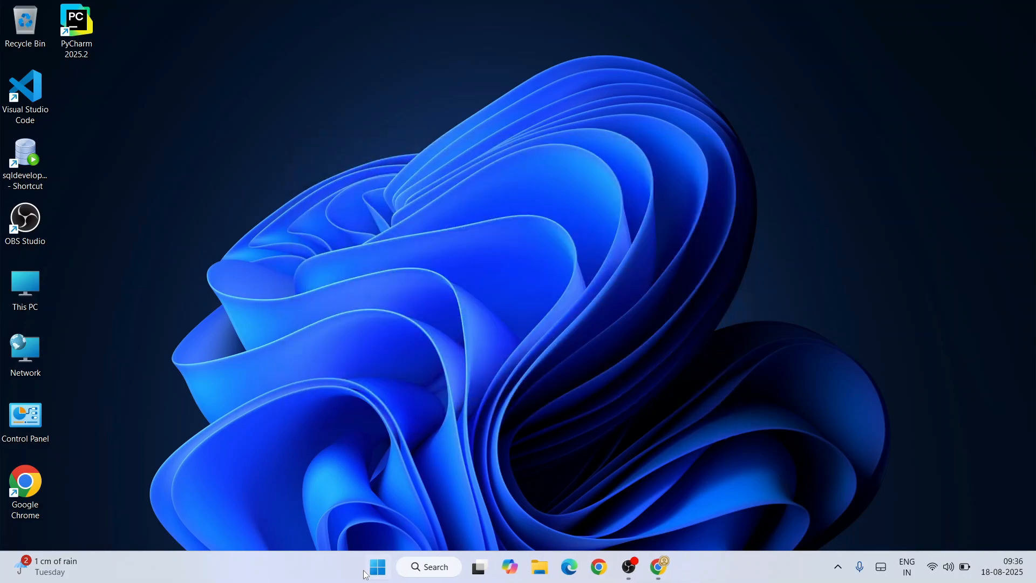
pyautogui.click(428, 567)
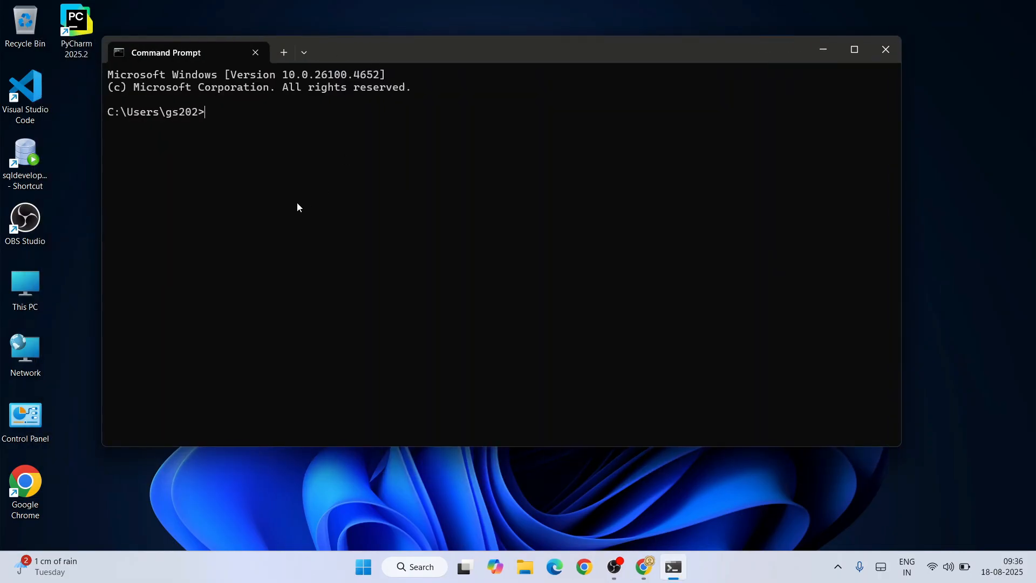
# Run python --version, confirm it reports Python 3.13.7, and close Command Prompt.
pyautogui.write('python')
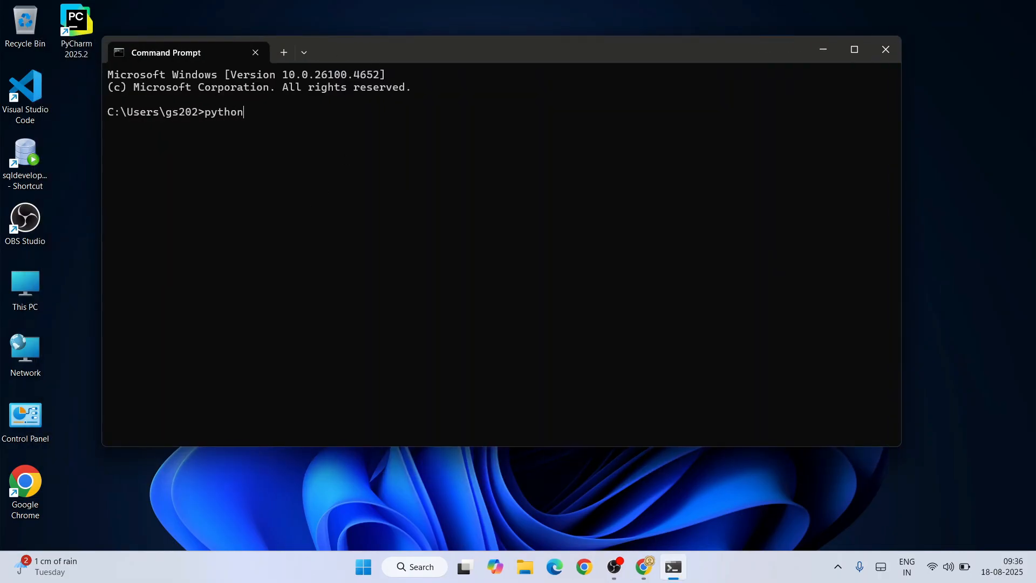
pyautogui.write('--versi')
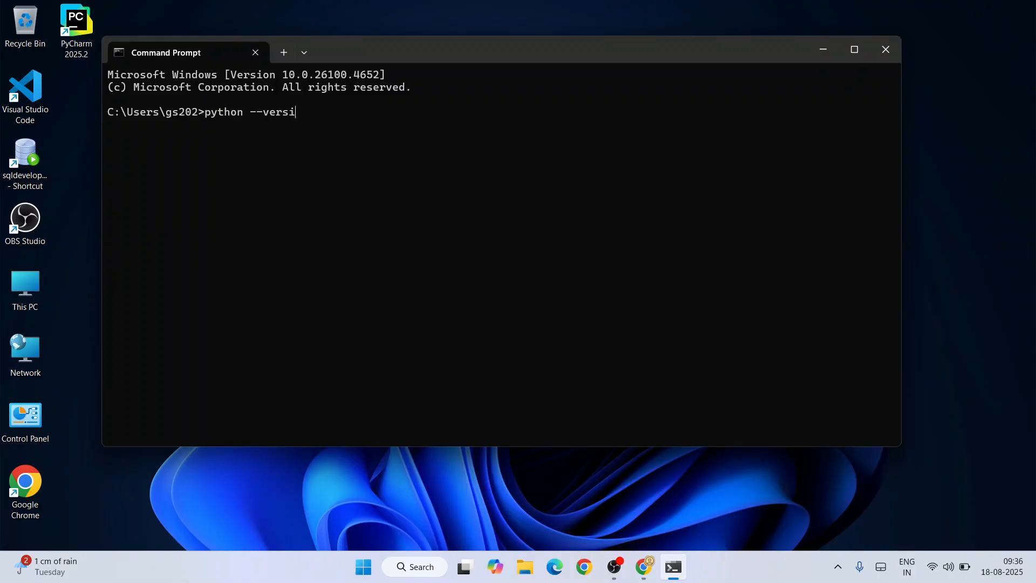
pyautogui.press('Return')
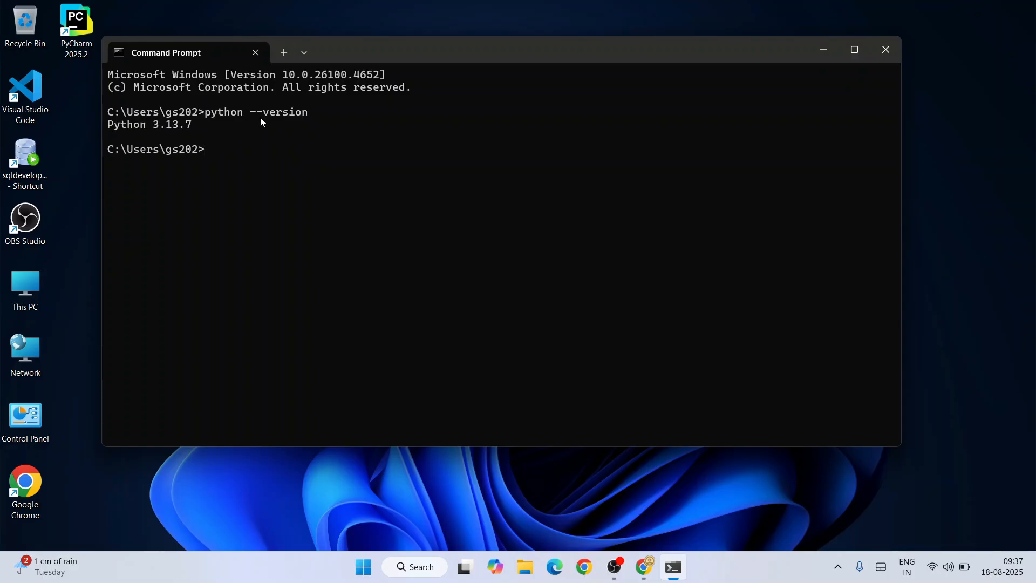
pyautogui.click(885, 50)
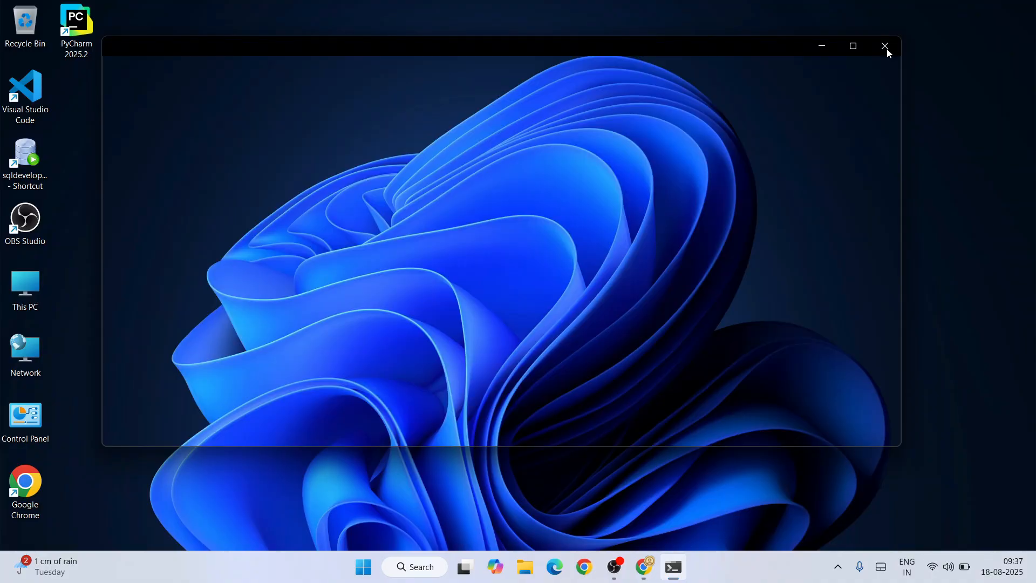
# Launch IDLE from Windows Search and run print("hello") in the shell.
pyautogui.click(428, 566)
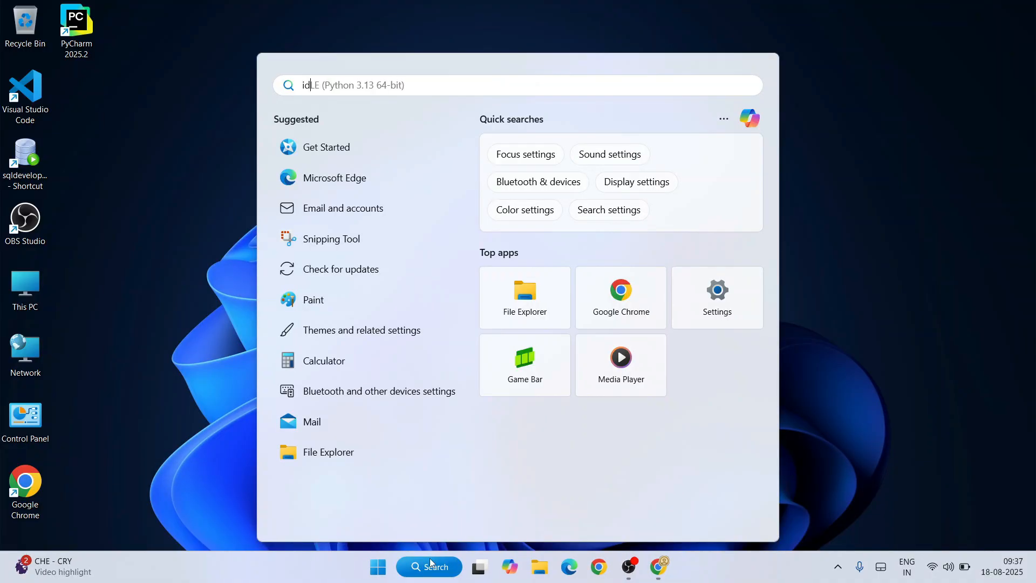
pyautogui.write('idl')
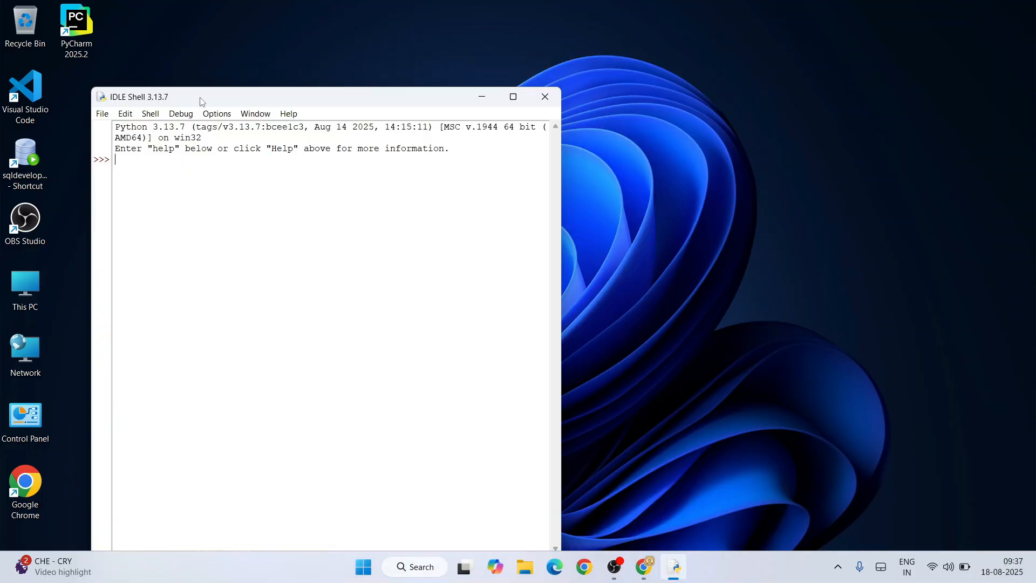
pyautogui.write('print')
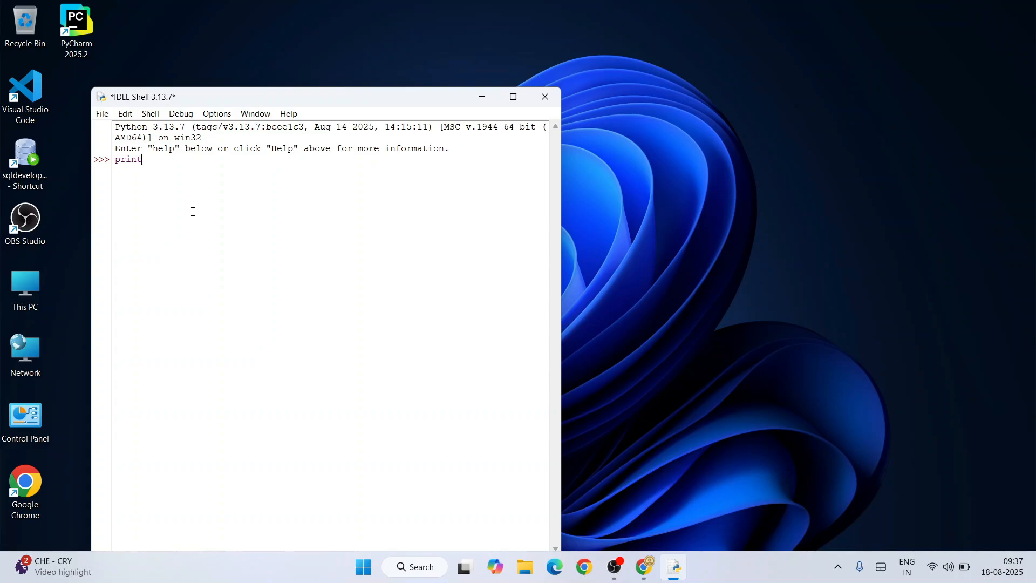
pyautogui.write('("hello')
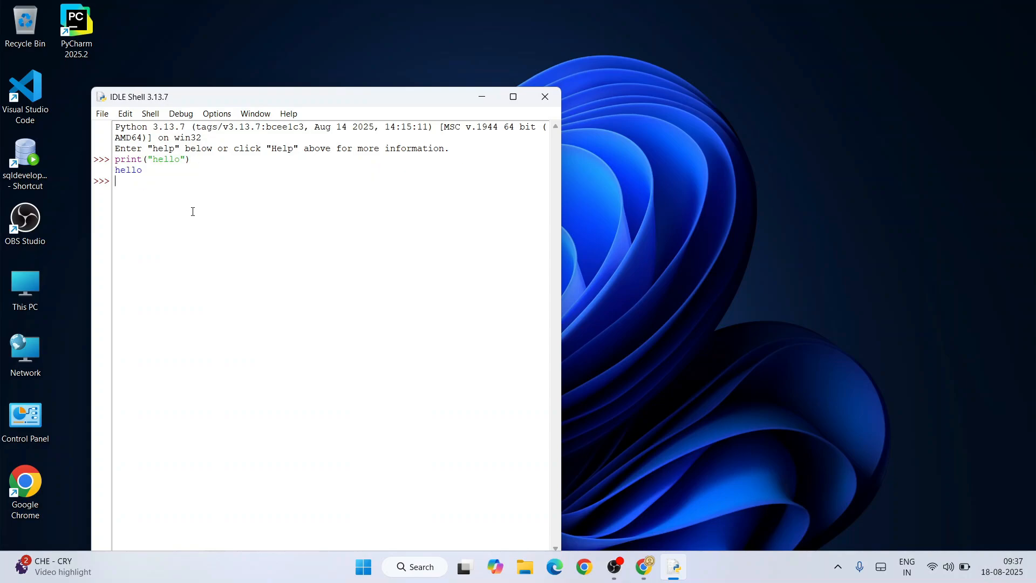
pyautogui.moveTo(342, 188)
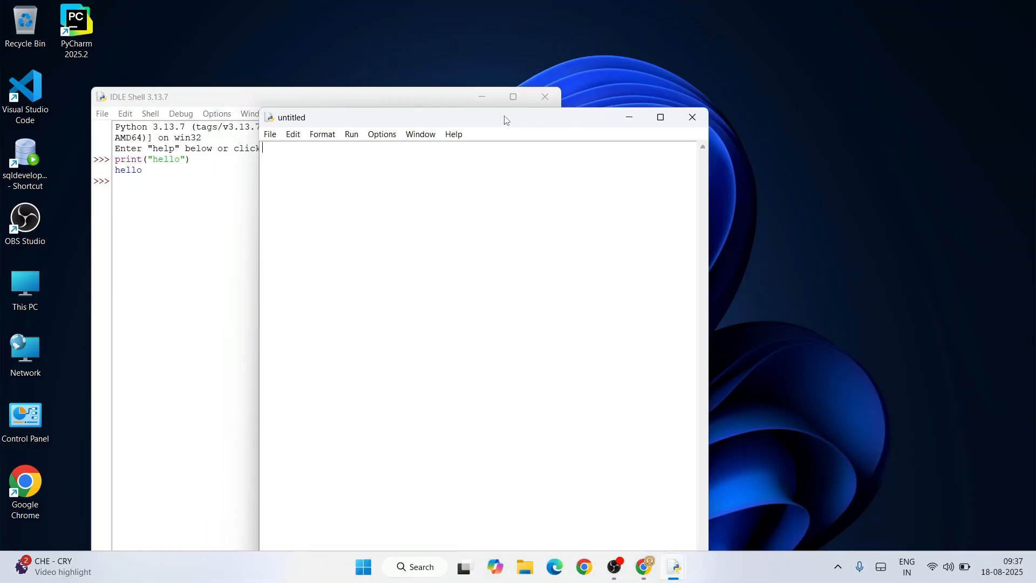
# Write a script with a=5, b=6 and print(a+b) in the IDLE editor.
pyautogui.write('a=')
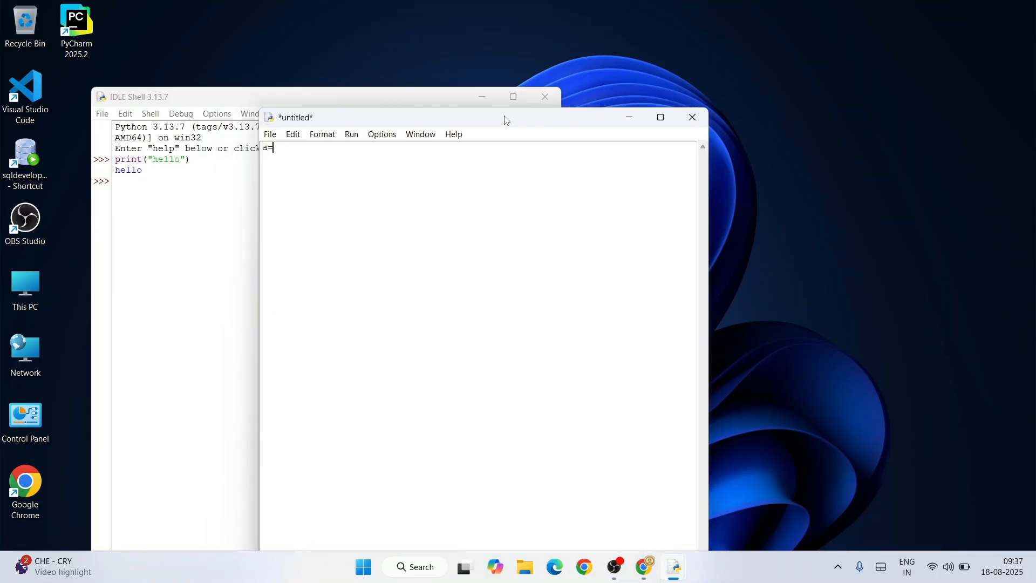
pyautogui.write('5')
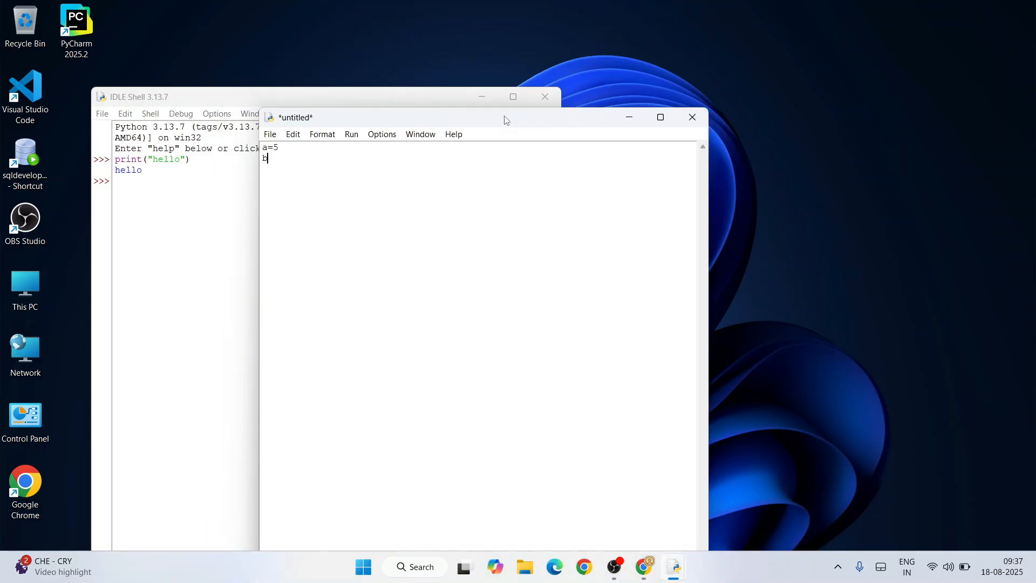
pyautogui.write('=6')
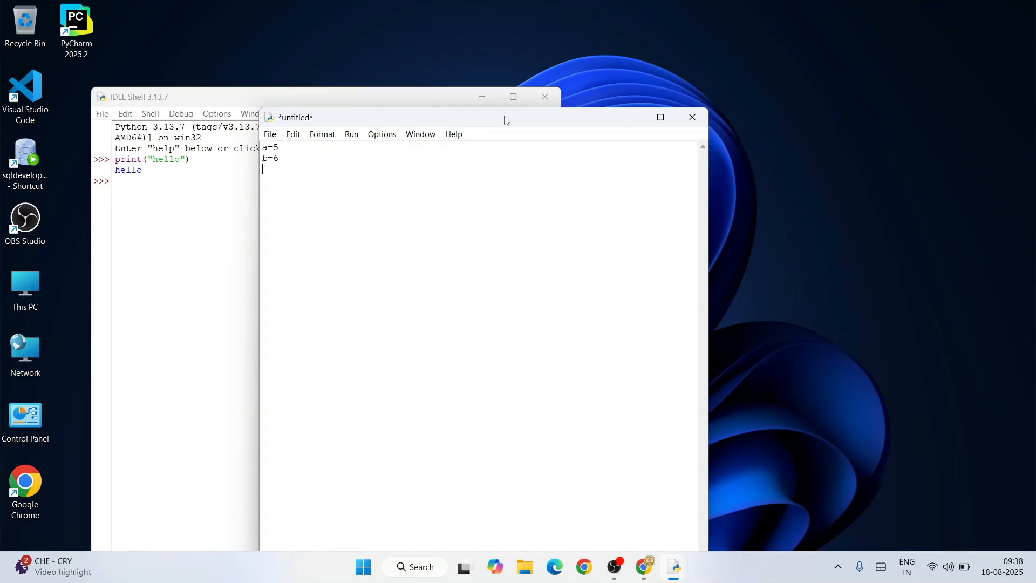
pyautogui.write('print')
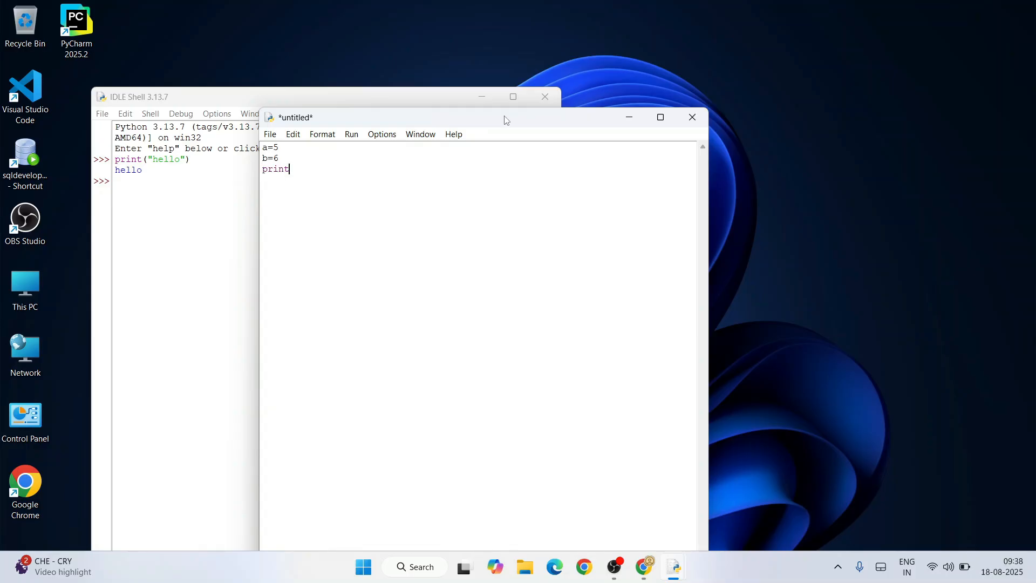
pyautogui.write('(a')
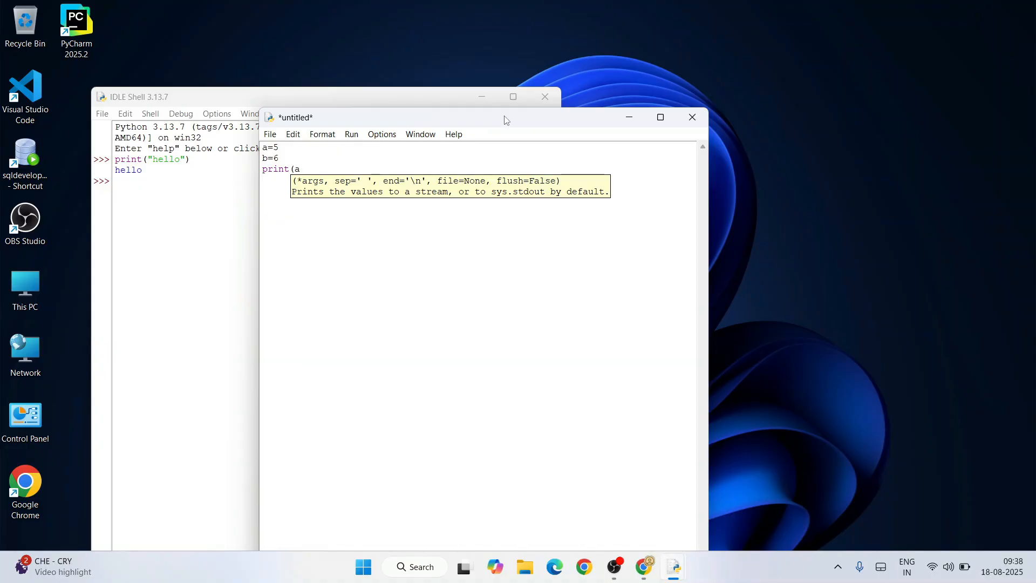
pyautogui.write('+b')
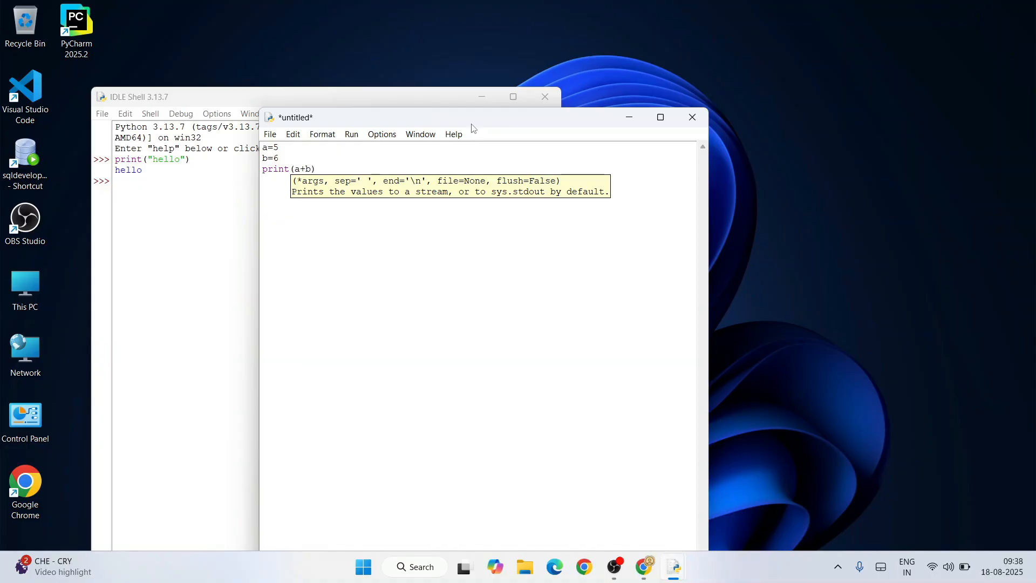
# Save the script as sum.py on the Desktop via Save As.
pyautogui.click(270, 134)
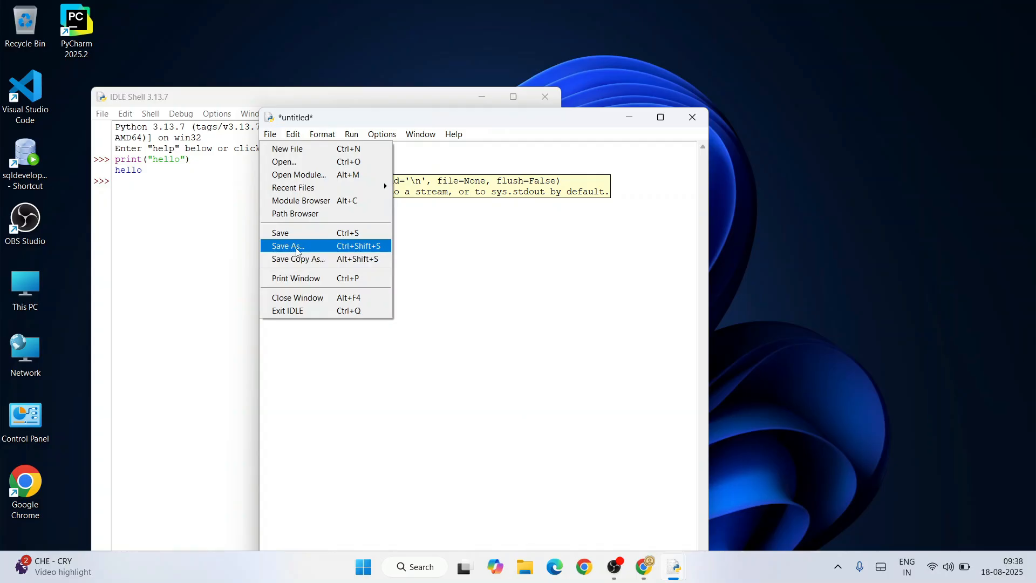
pyautogui.click(287, 245)
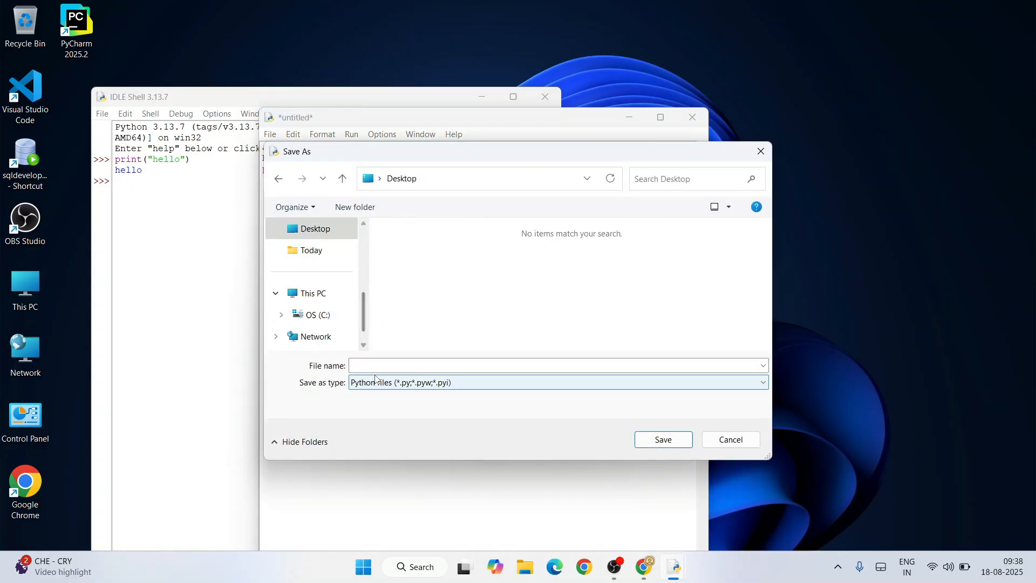
pyautogui.write('sum.p')
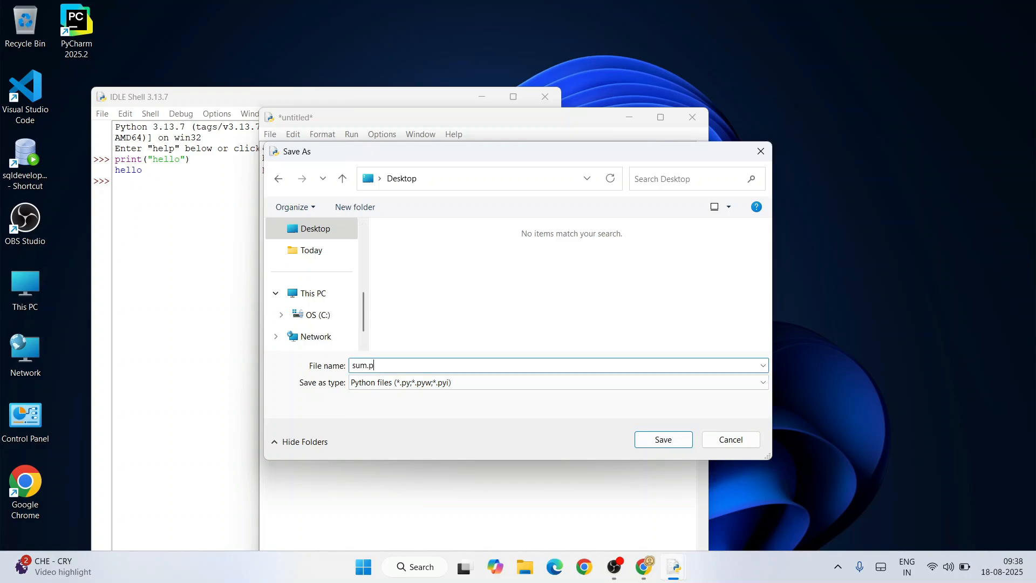
pyautogui.click(663, 439)
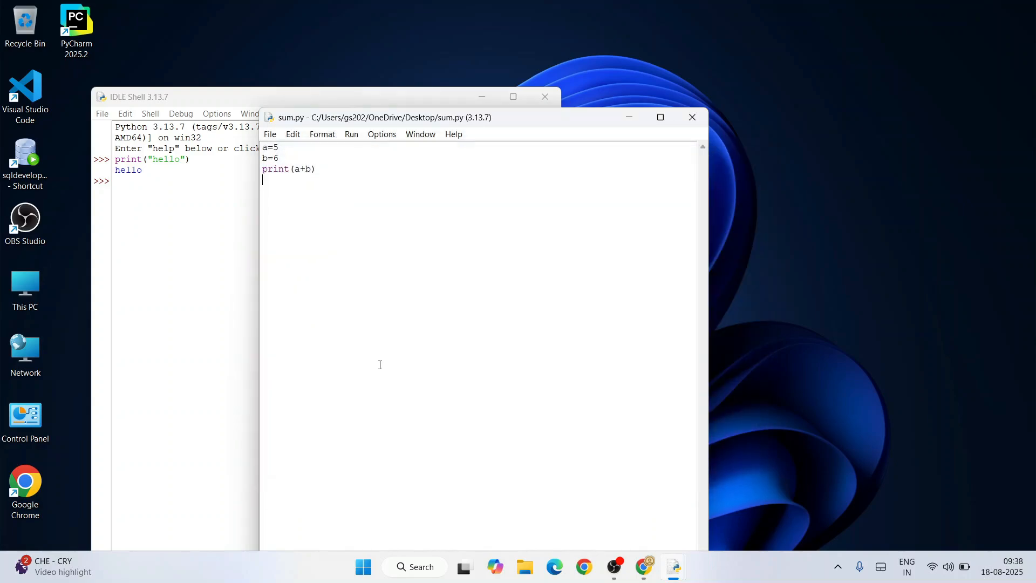
# Run sum.py with Run Module (F5) so the shell prints 11.
pyautogui.click(352, 134)
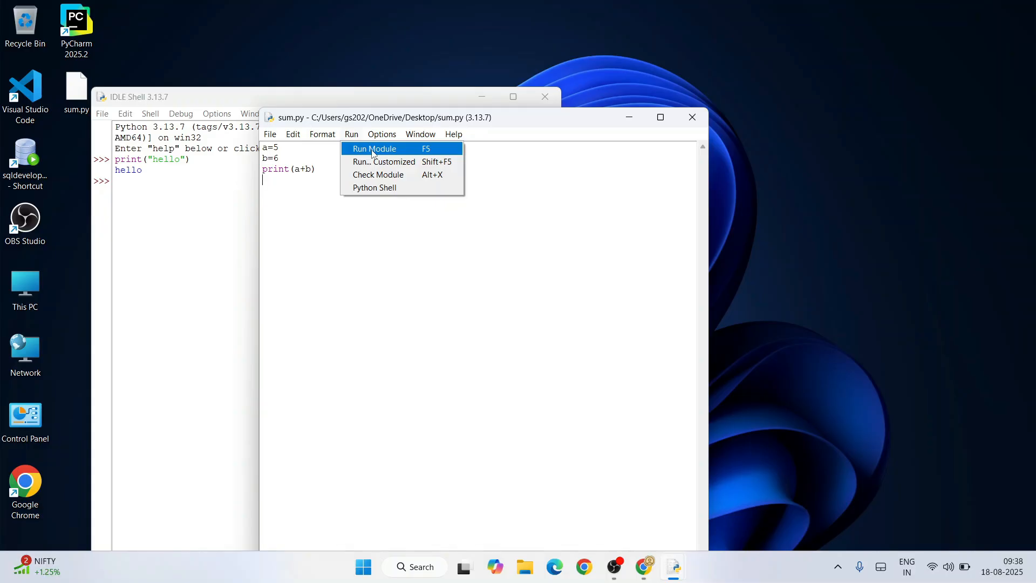
pyautogui.click(374, 148)
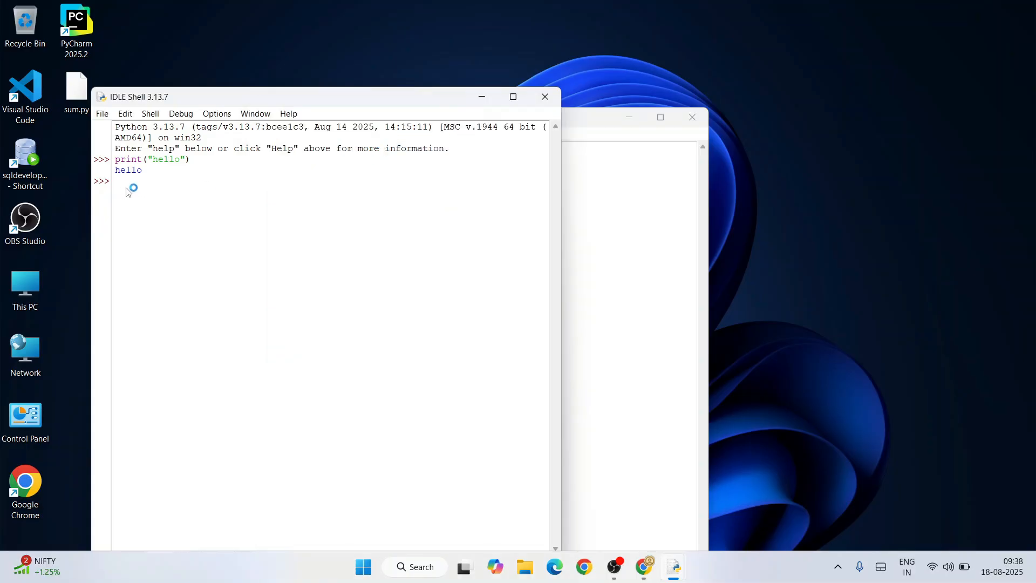
pyautogui.press('F5')
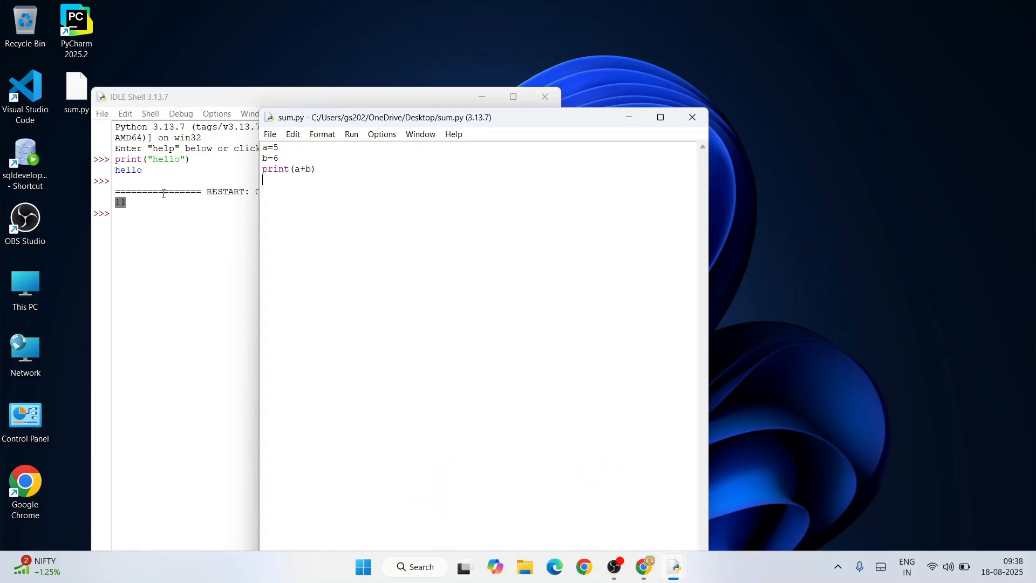
pyautogui.moveTo(649, 541)
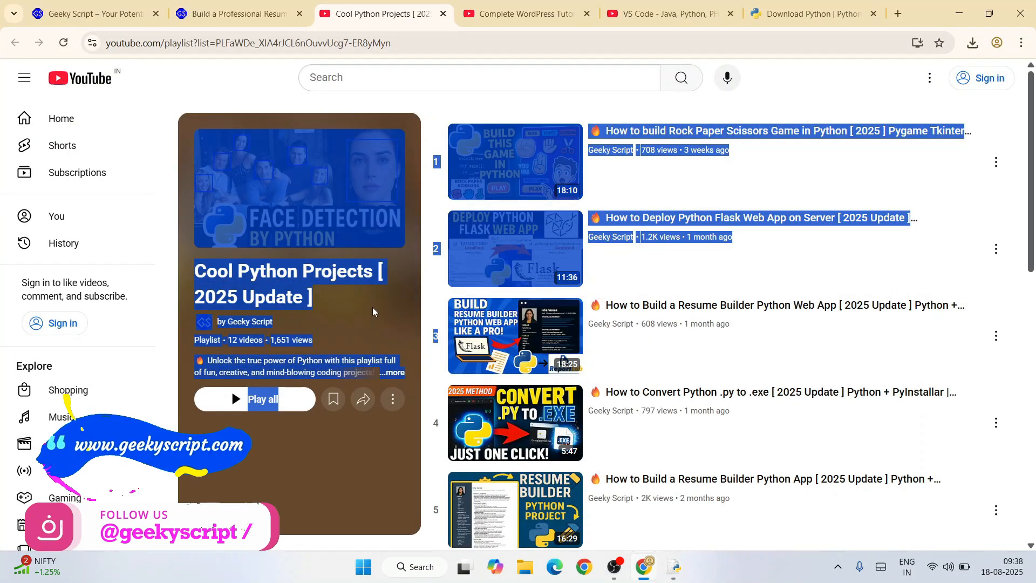
# Scroll through the Cool Python Projects playlist videos and back to its opening entries.
pyautogui.scroll(-3)
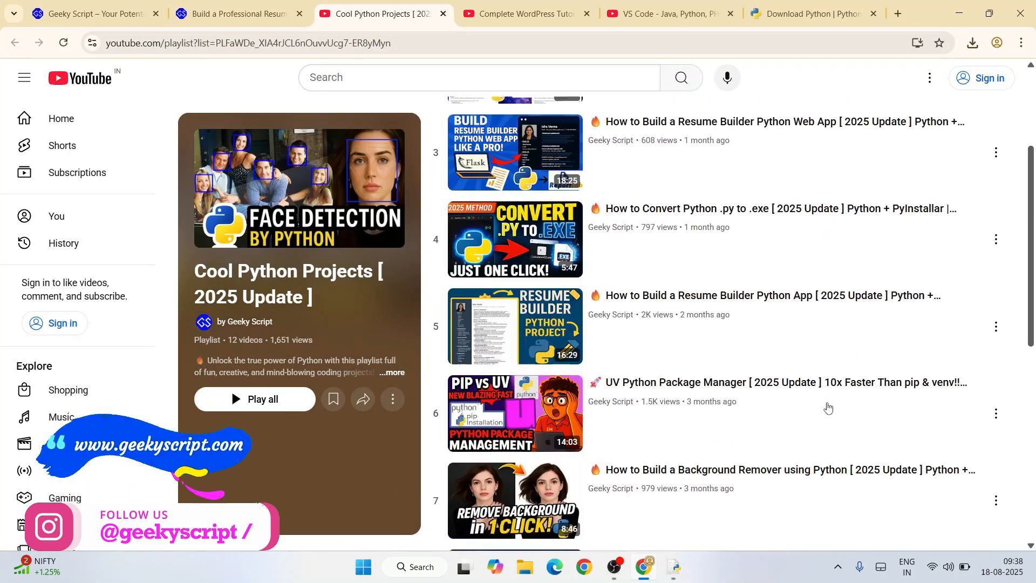
pyautogui.scroll(3)
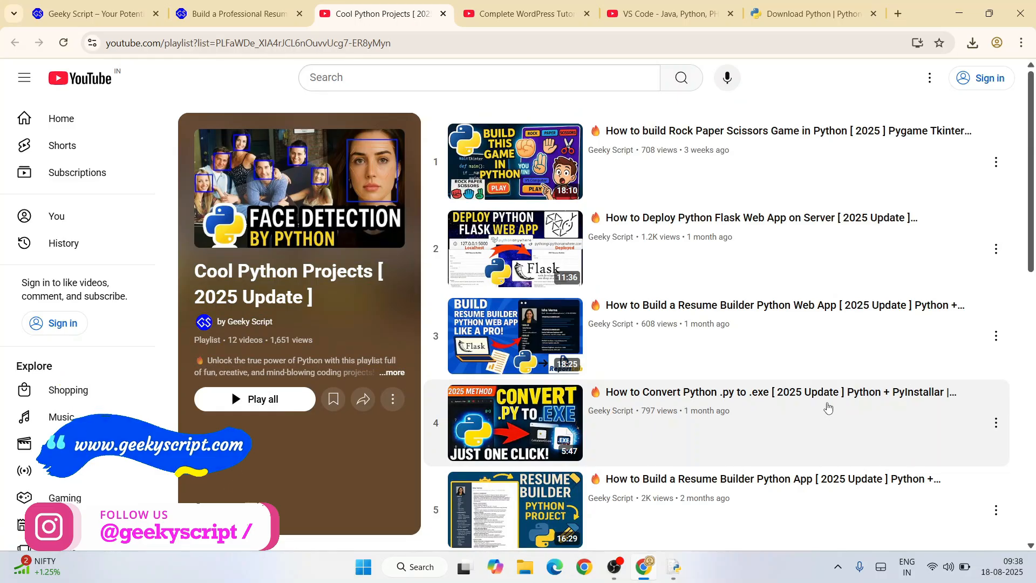